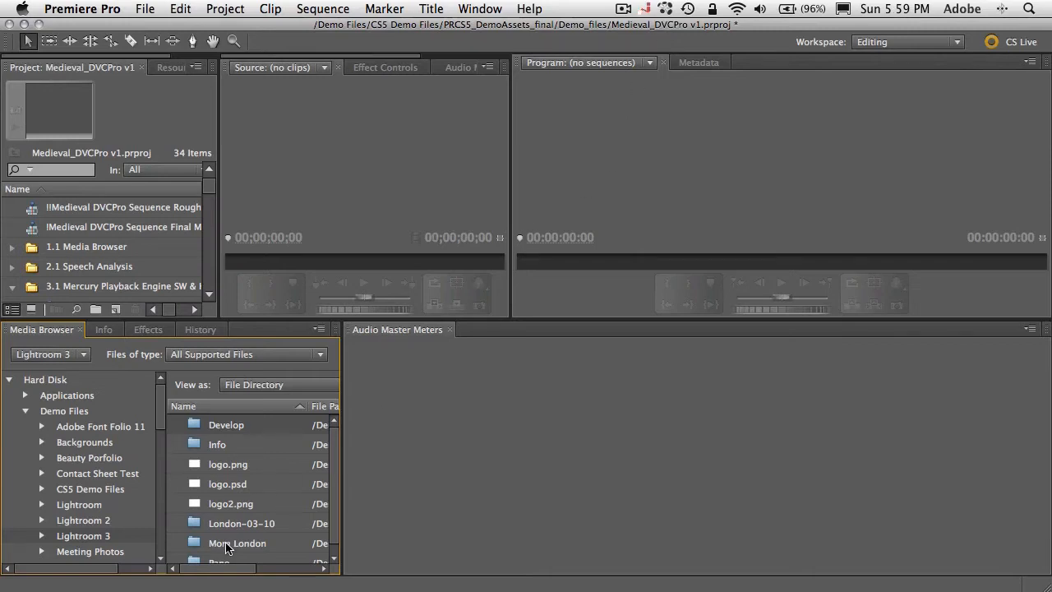
Open the More London folder in the Media Browser to list clips DSC_2551 through DSC_2568
double_click(237, 542)
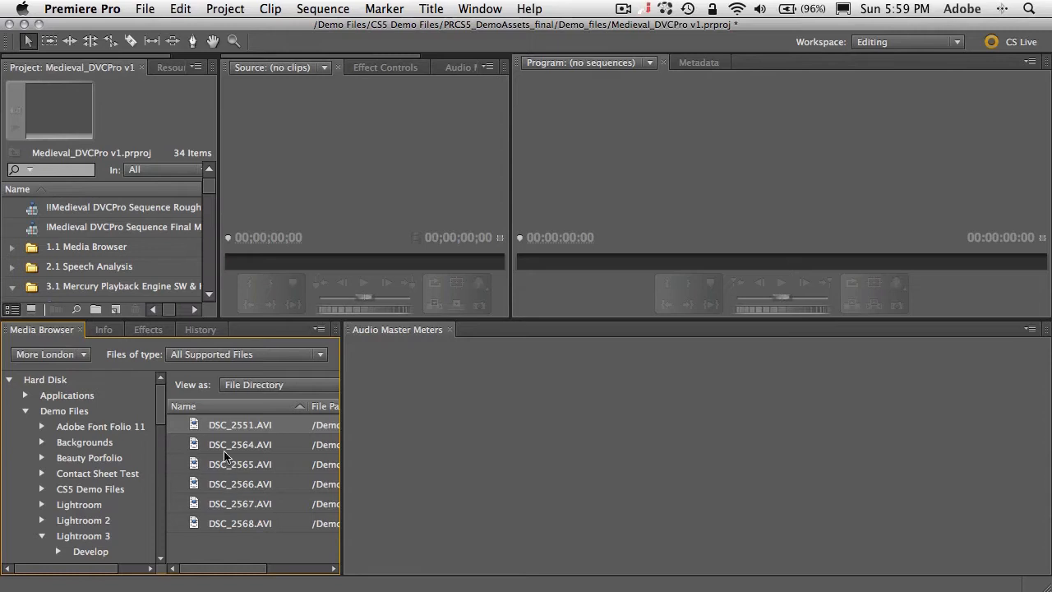
mouse_move(195, 465)
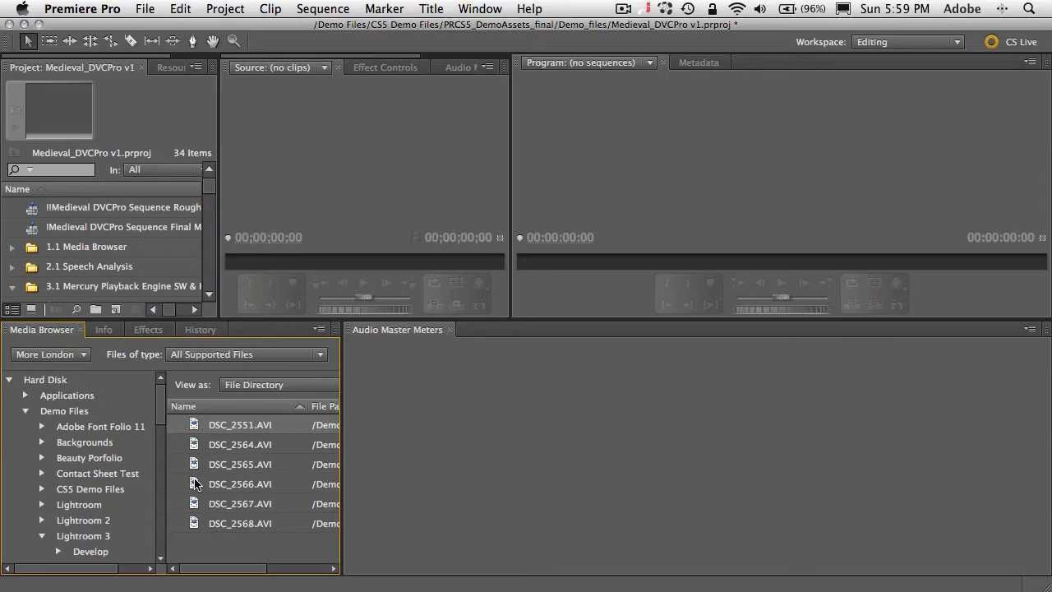
mouse_move(195, 475)
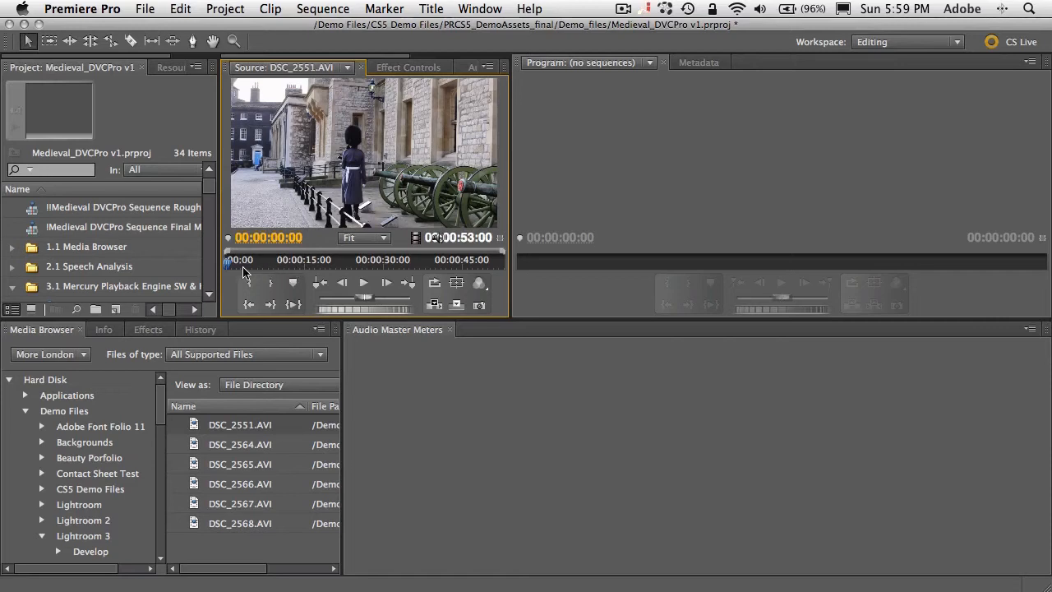
Scrub through the DSC_2551.AVI preview in the Source monitor
left_click_drag(228, 264, 421, 263)
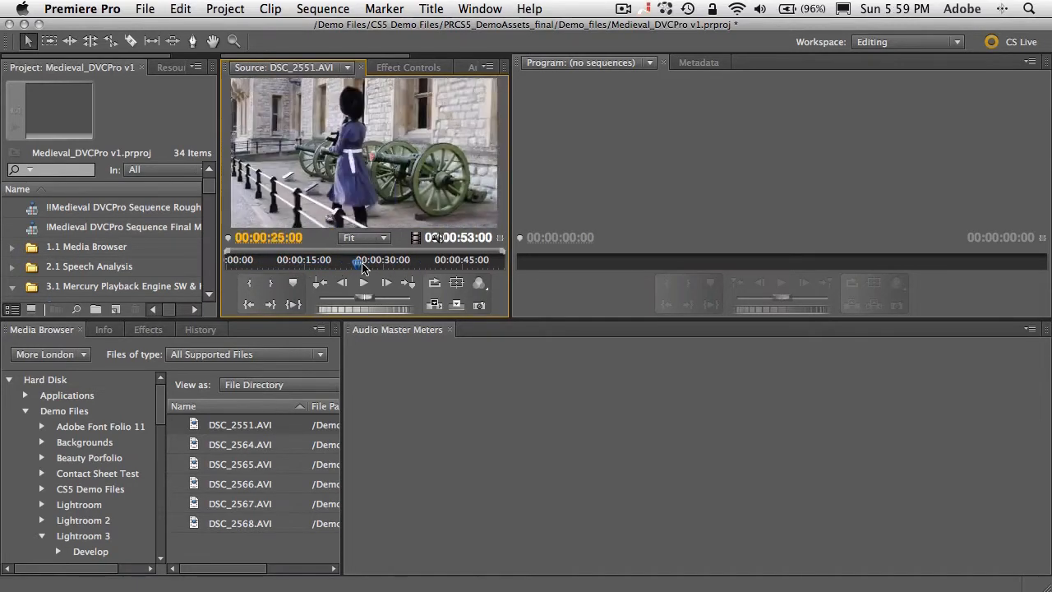
left_click_drag(358, 266, 287, 265)
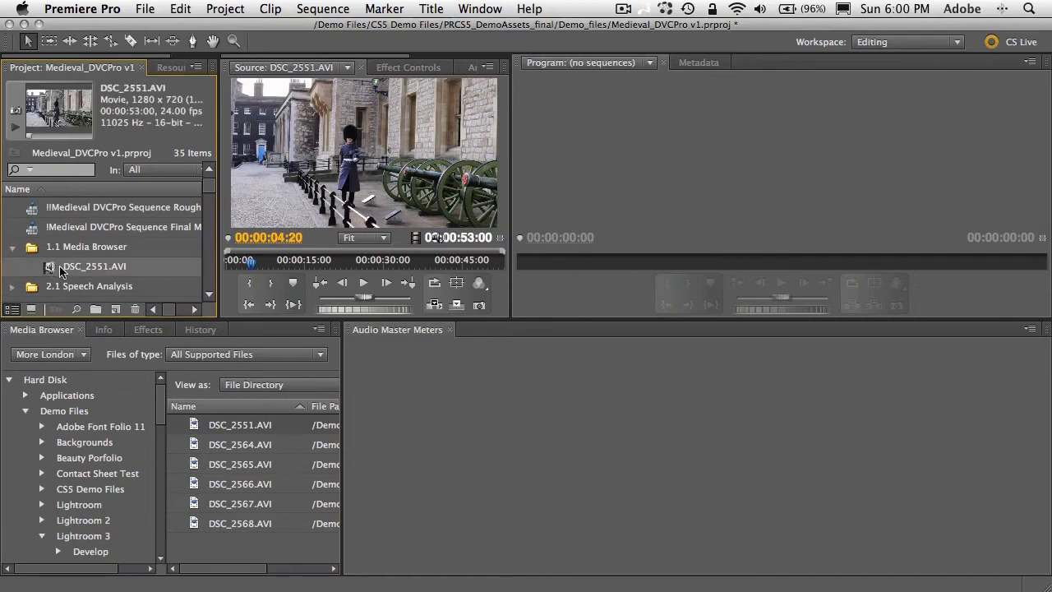
left_click(145, 9)
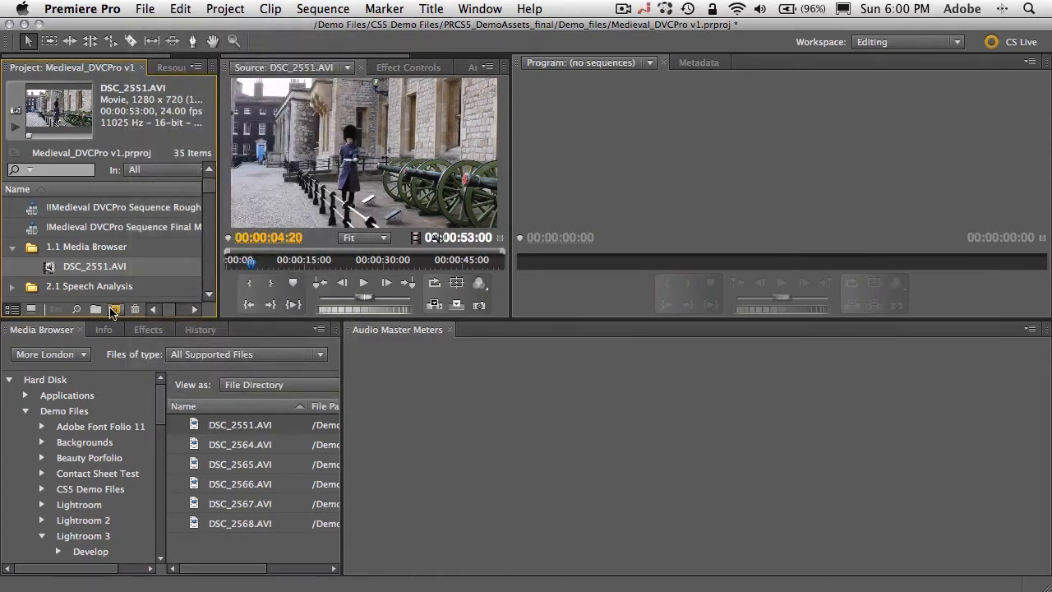
left_click(115, 309)
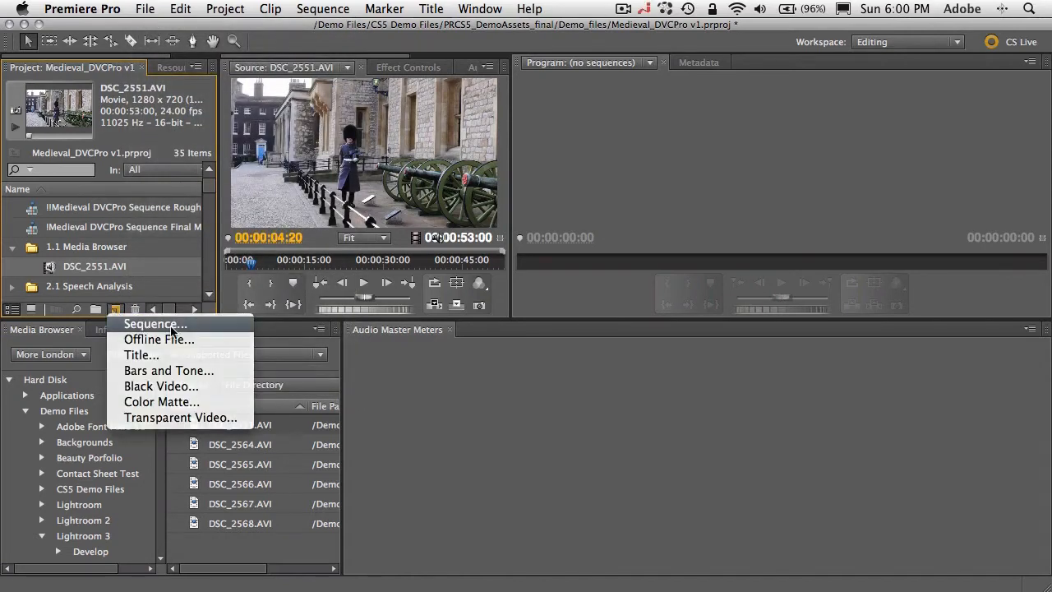
left_click(153, 323)
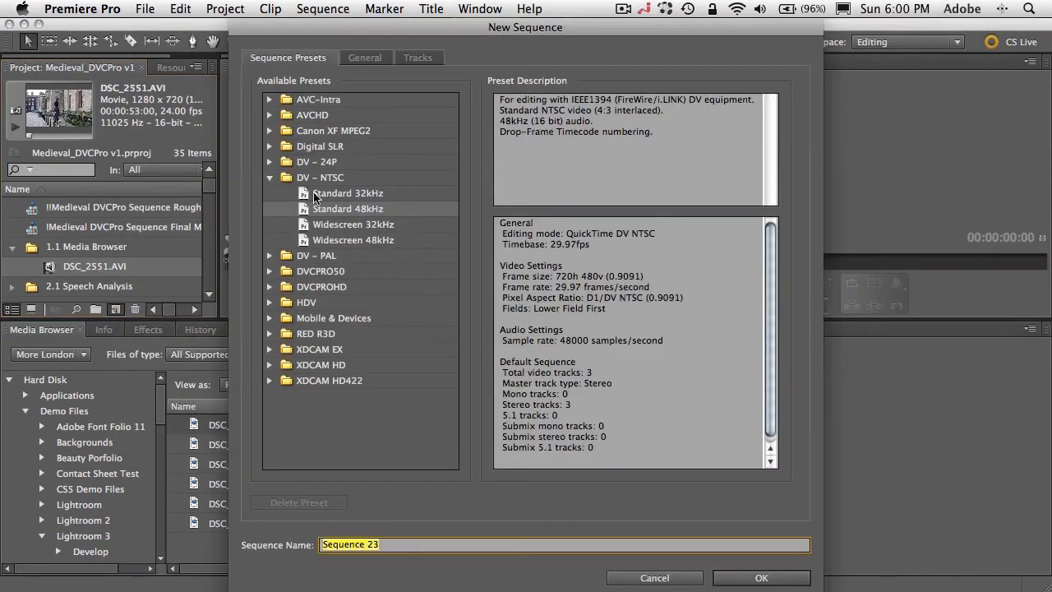
left_click(269, 177)
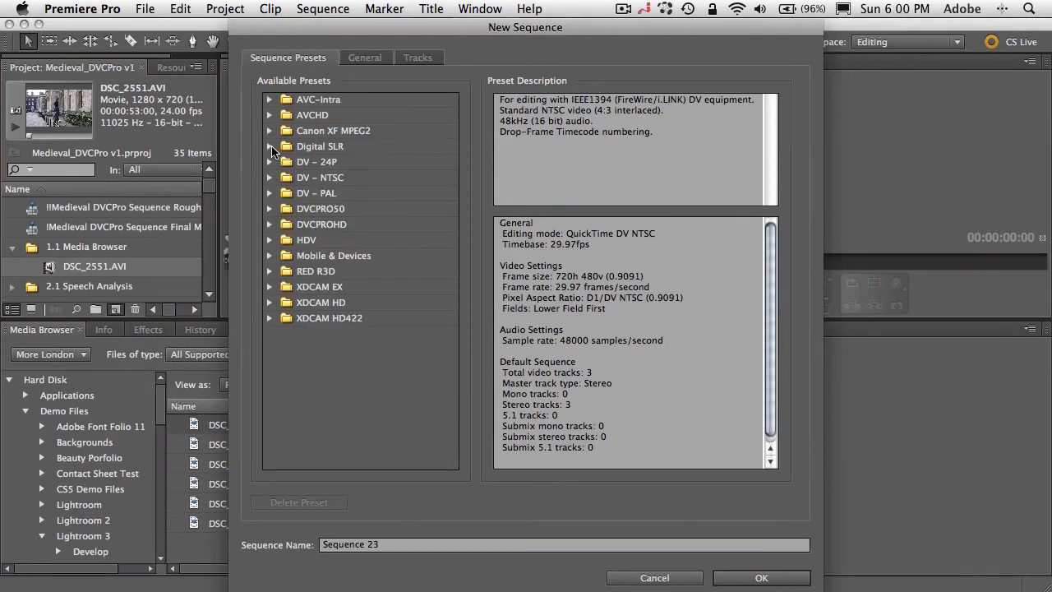
left_click(270, 146)
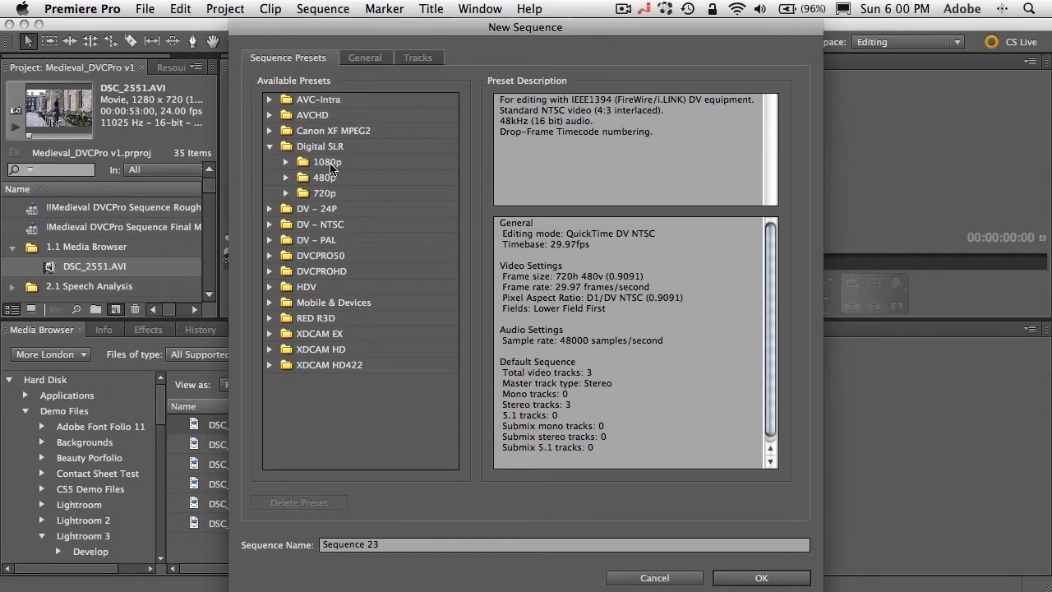
mouse_move(292, 197)
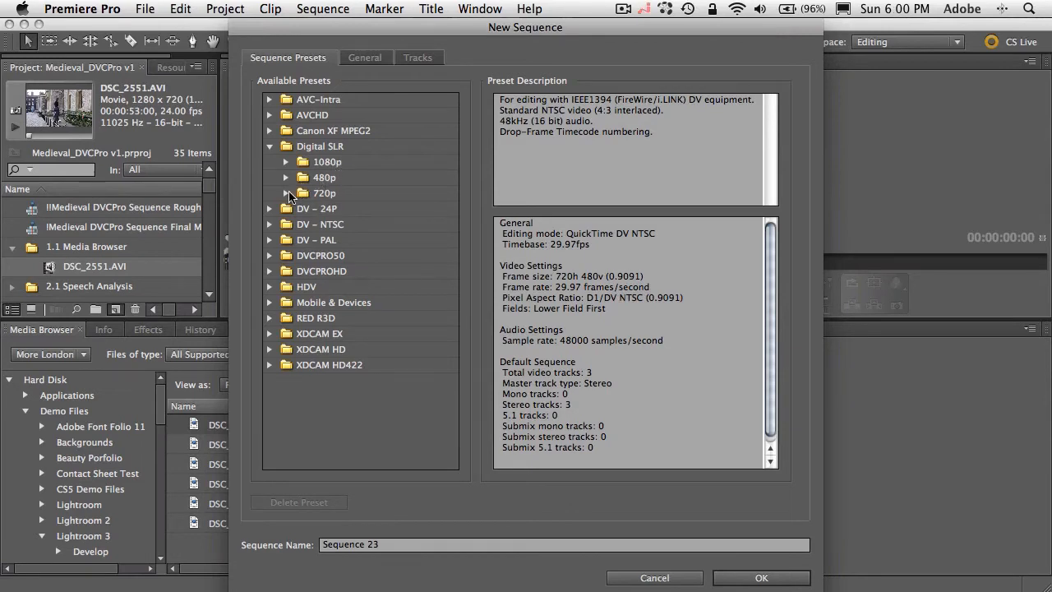
left_click(286, 192)
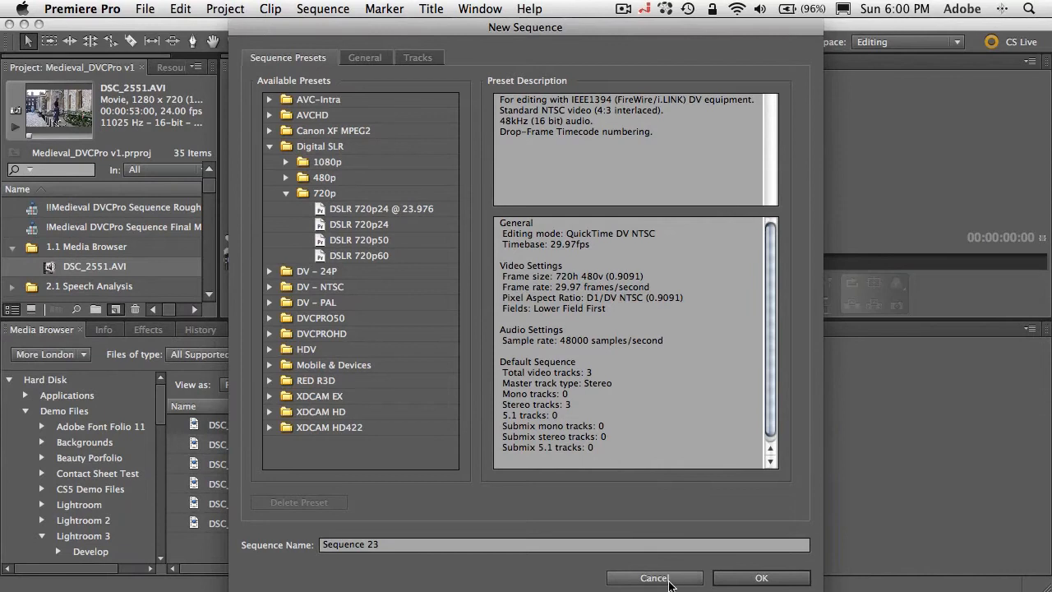
left_click(654, 577)
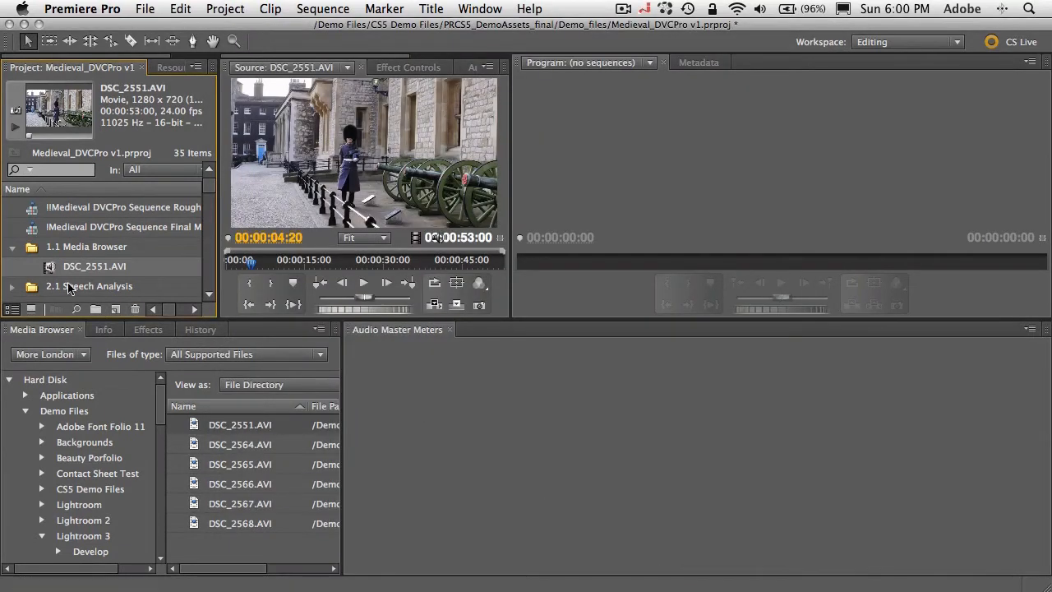
Create a new sequence from DSC_2551.AVI and activate its timeline for playback
left_click(94, 265)
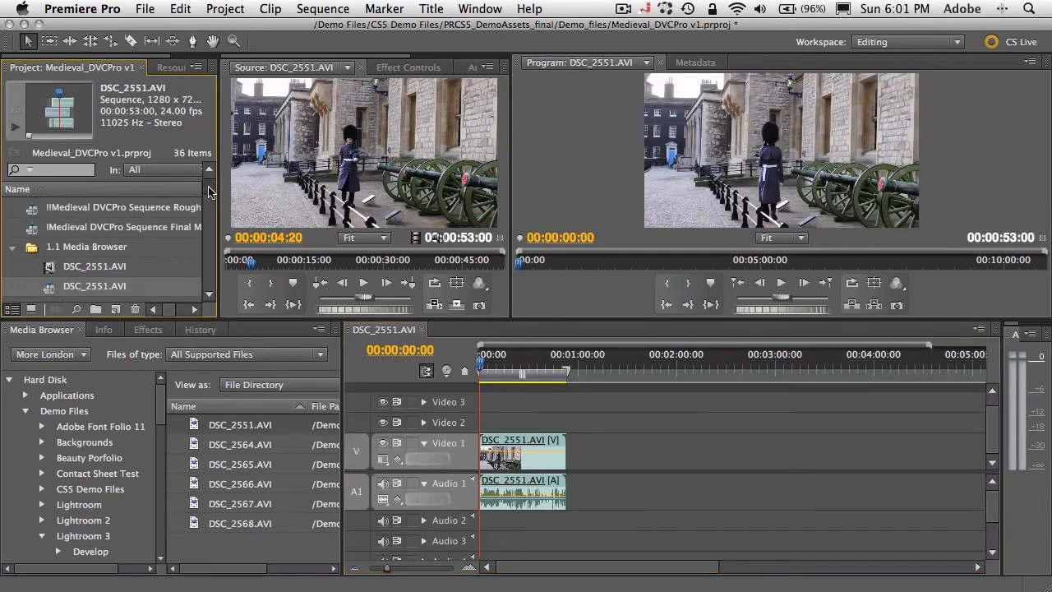
left_click(94, 285)
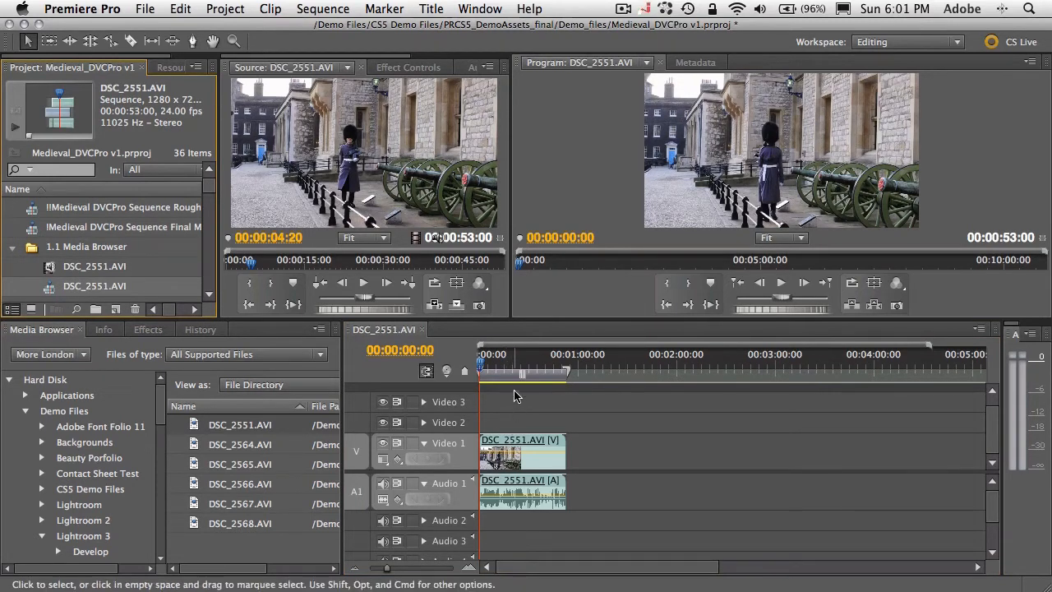
left_click(483, 369)
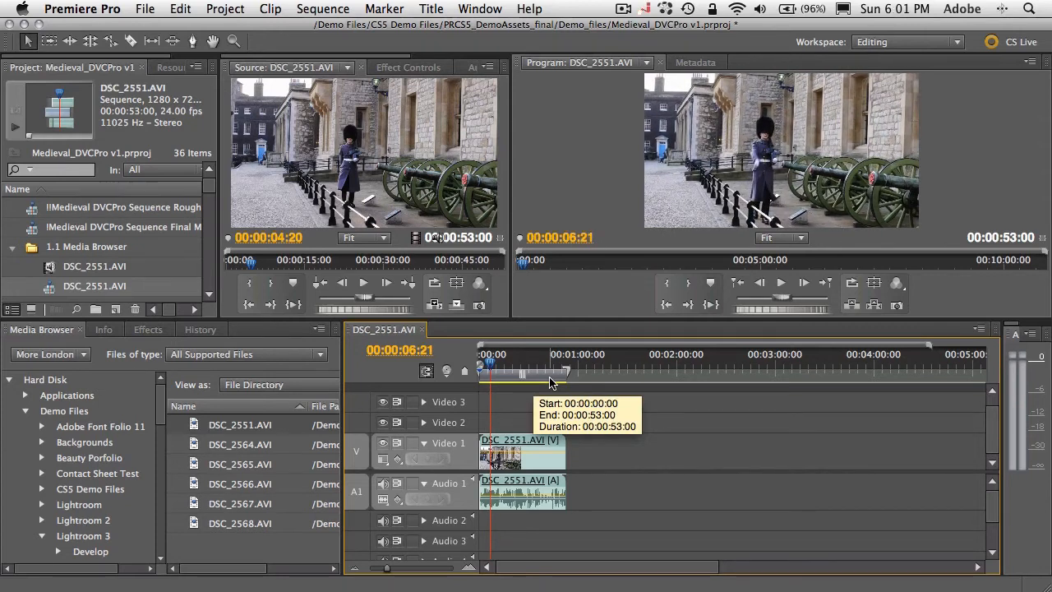
mouse_move(74, 286)
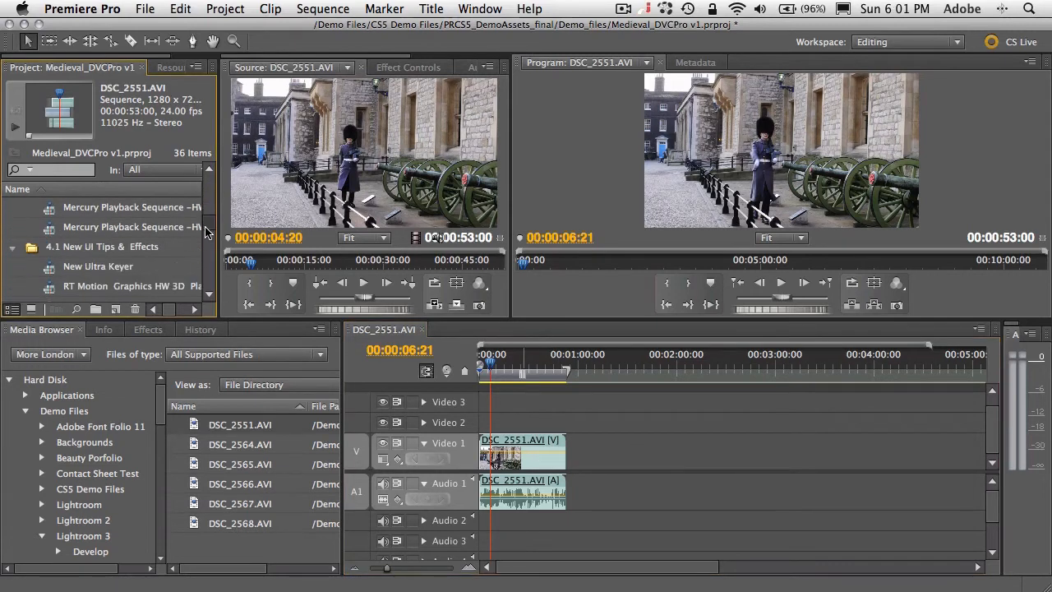
Expand Tapeless Formats > Canon and place MVI_0579.MOV after DSC_2551 on Video 1
scroll("down", 3)
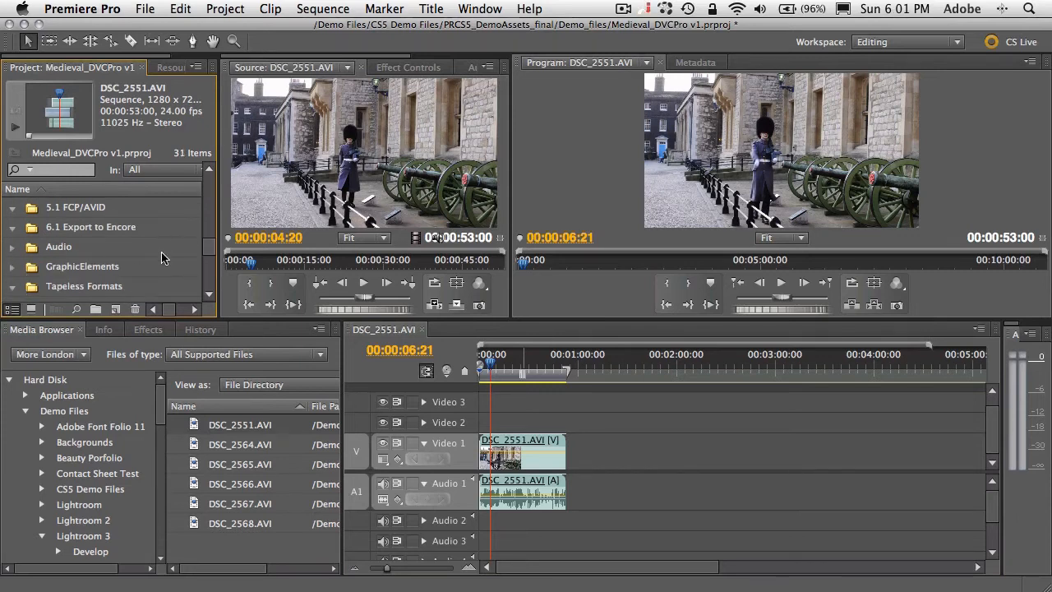
left_click(12, 286)
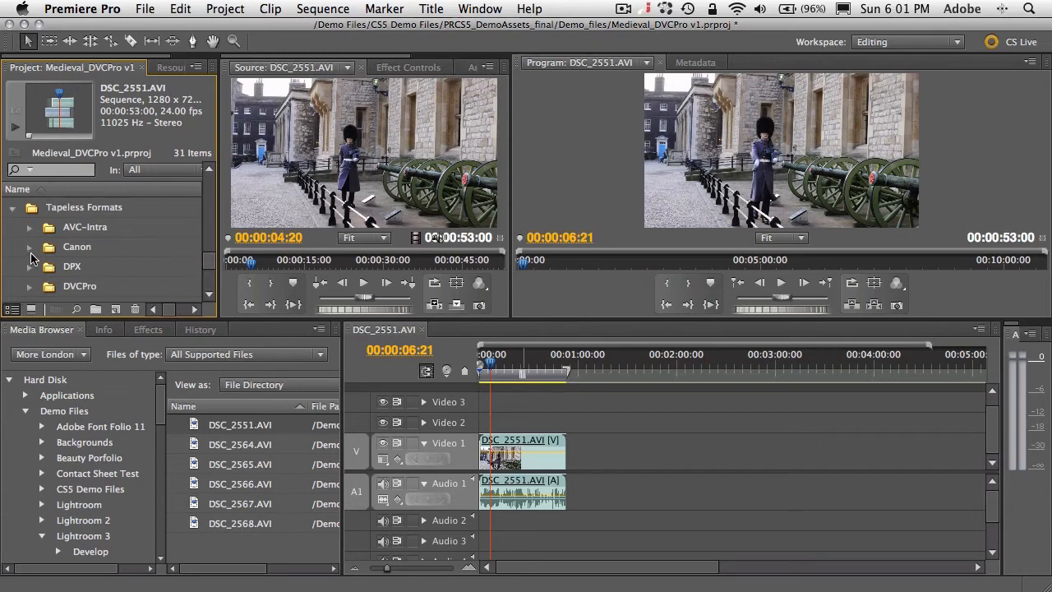
left_click(28, 246)
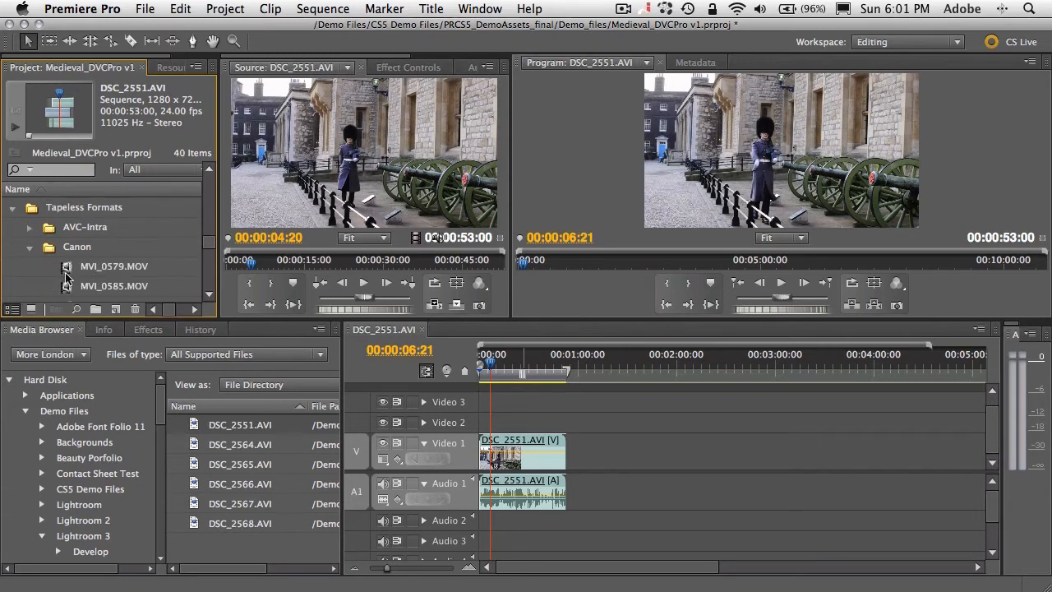
mouse_move(69, 276)
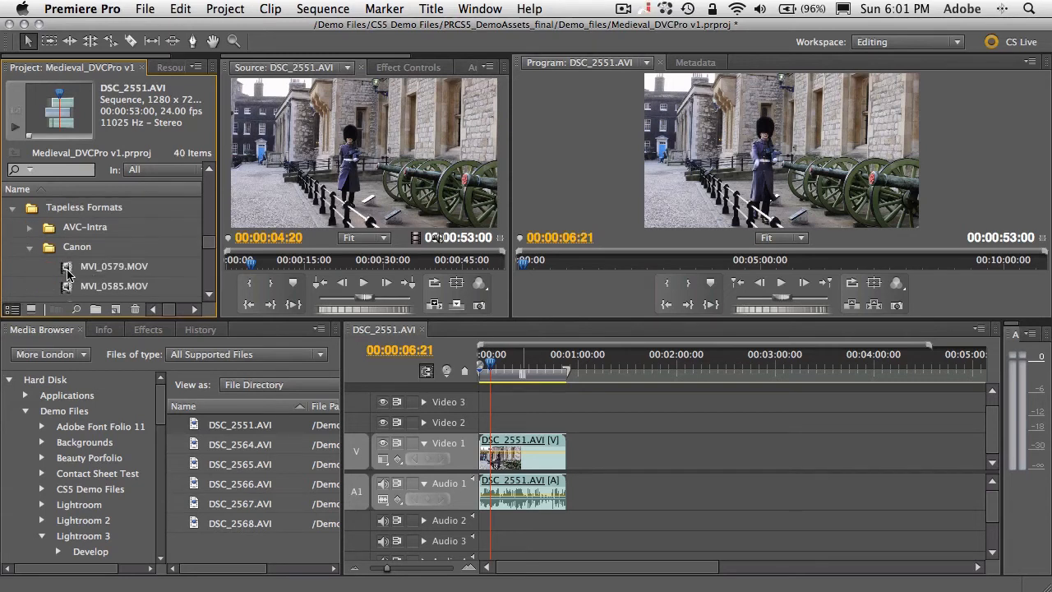
left_click(114, 265)
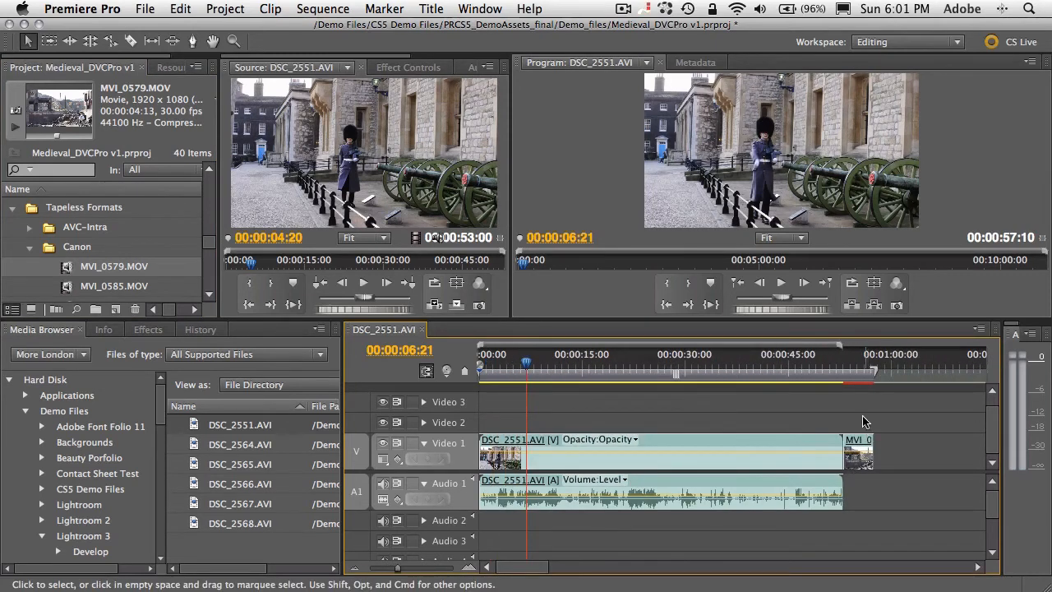
left_click_drag(525, 361, 857, 361)
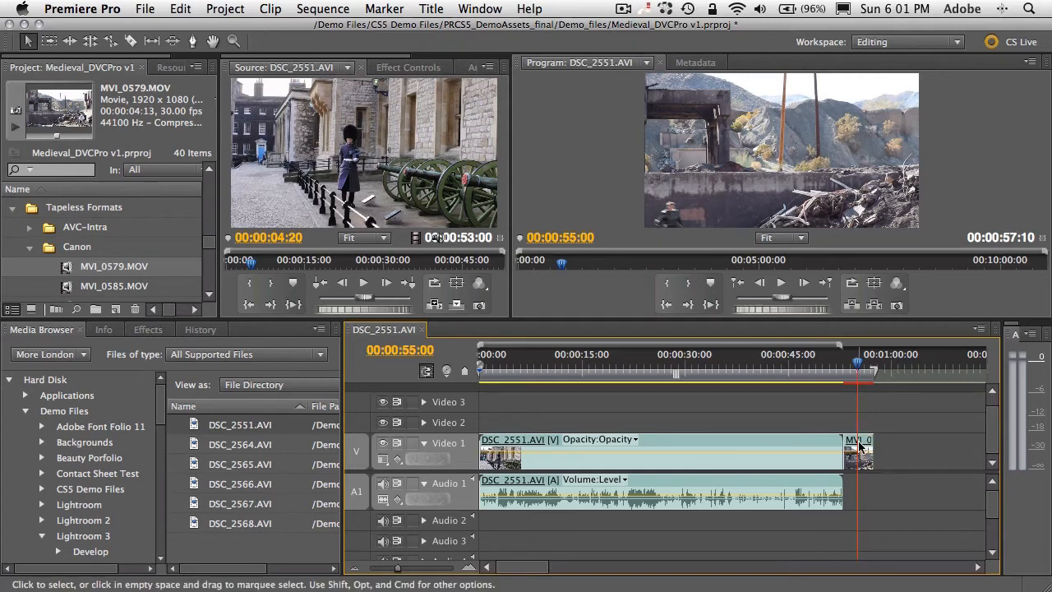
Apply Scale to Frame Size to the MVI_0579 clip, then scrub through it
right_click(857, 450)
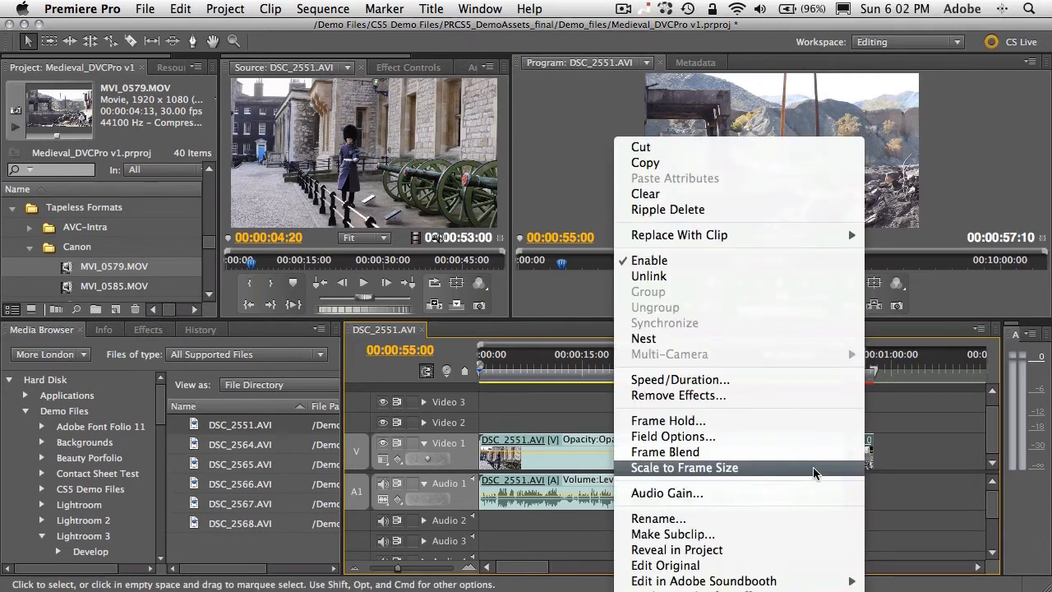
left_click(684, 466)
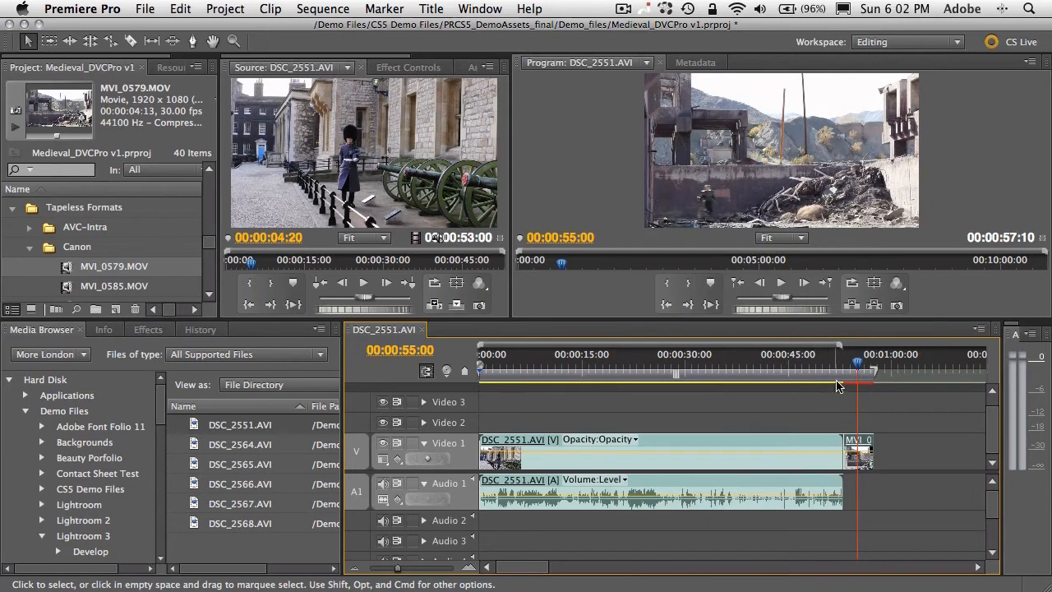
left_click_drag(857, 365, 833, 366)
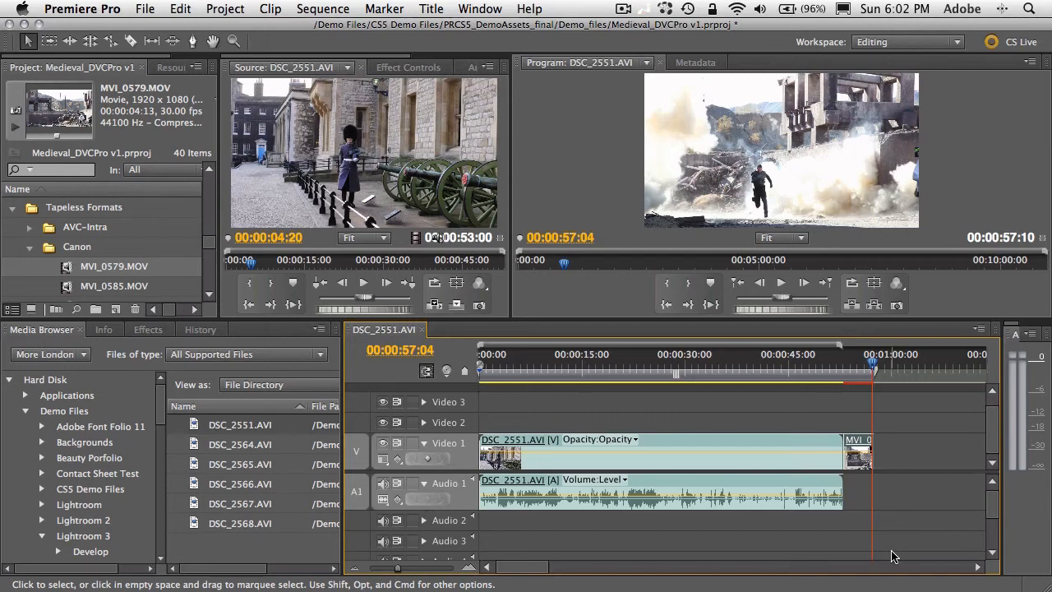
mouse_move(791, 544)
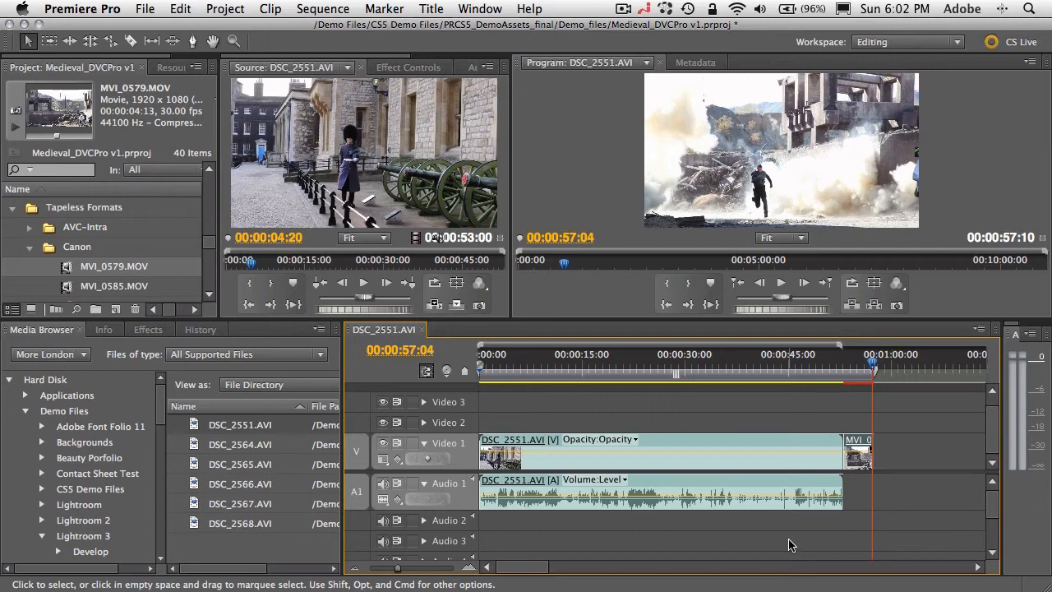
mouse_move(287, 338)
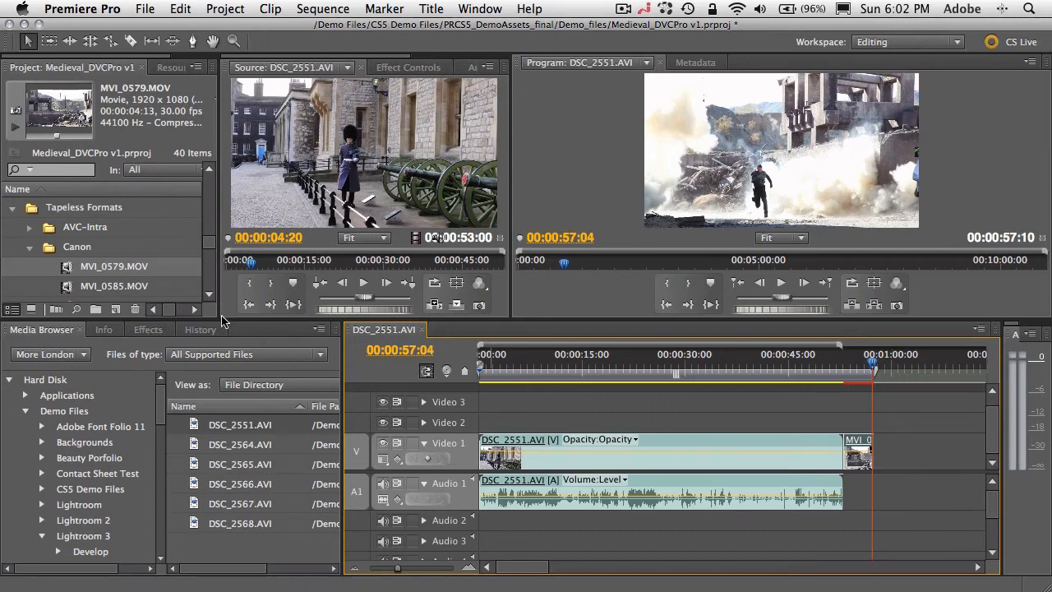
mouse_move(74, 212)
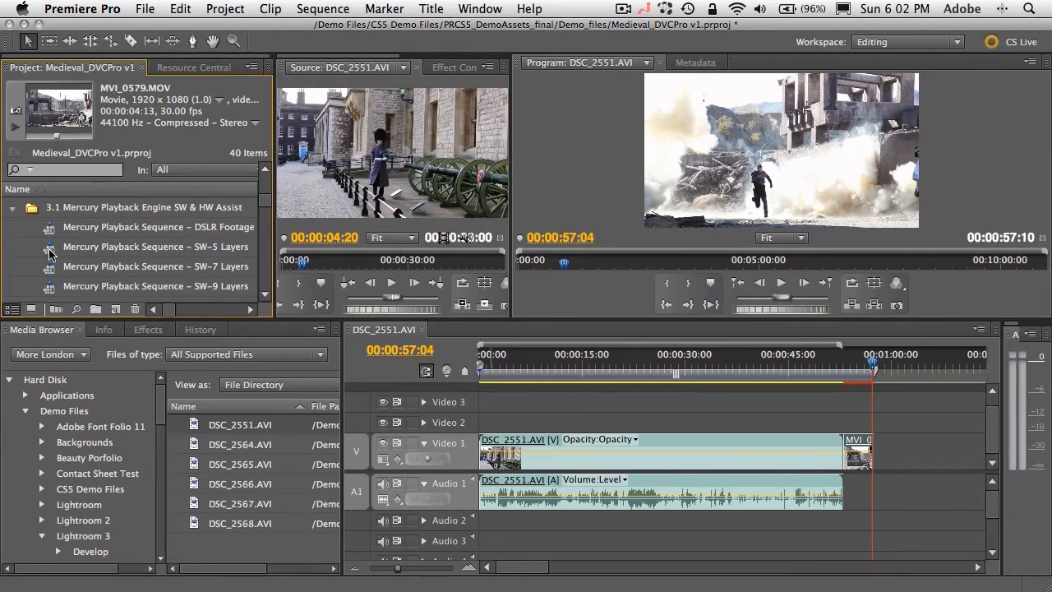
Open Mercury Playback Sequence – SW-5 Layers, play it from the start, then stop
double_click(156, 246)
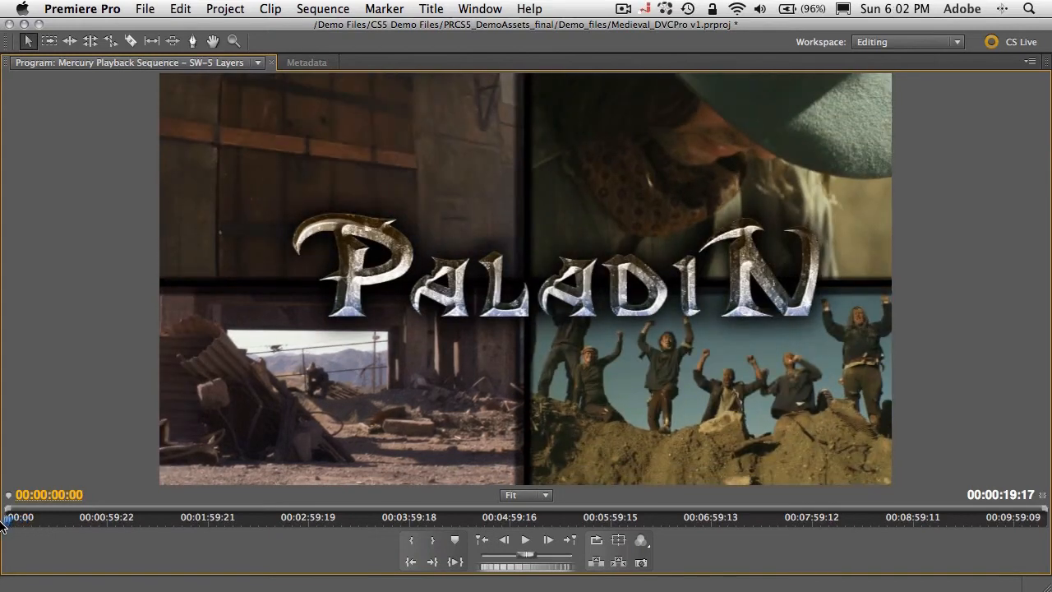
left_click(525, 539)
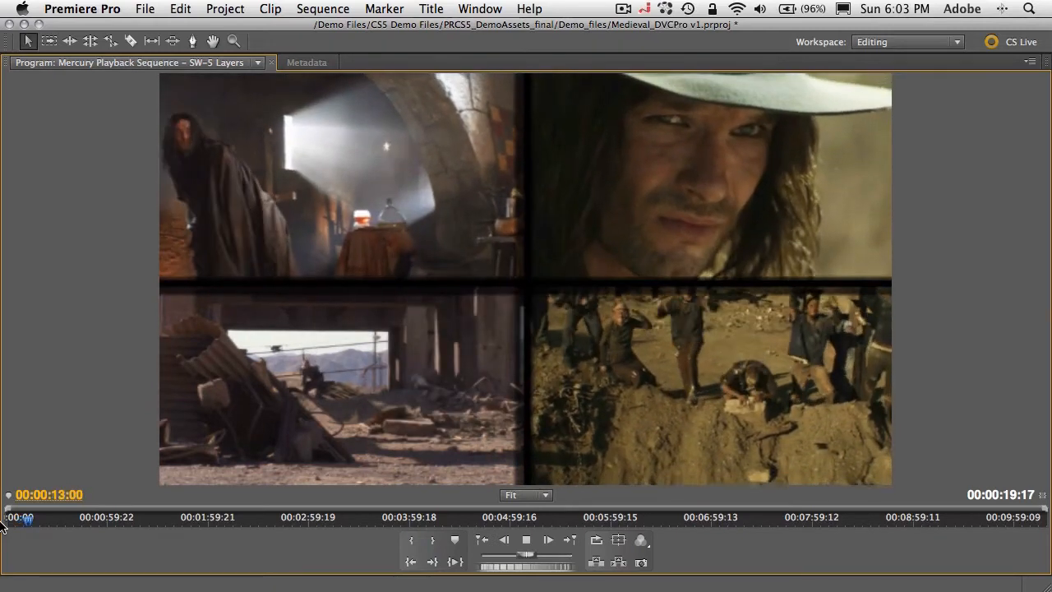
left_click(547, 539)
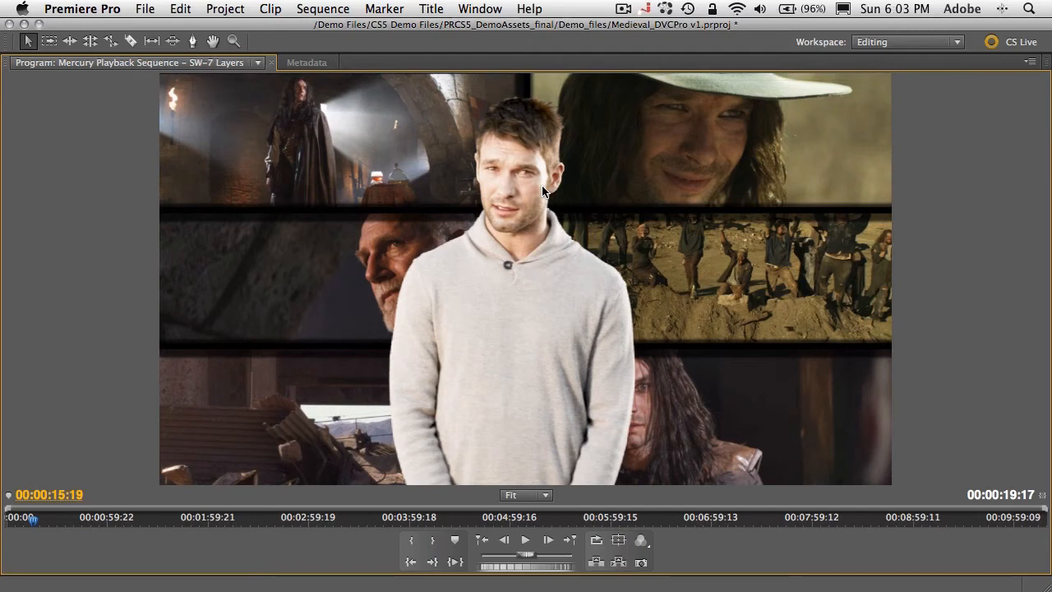
mouse_move(990, 279)
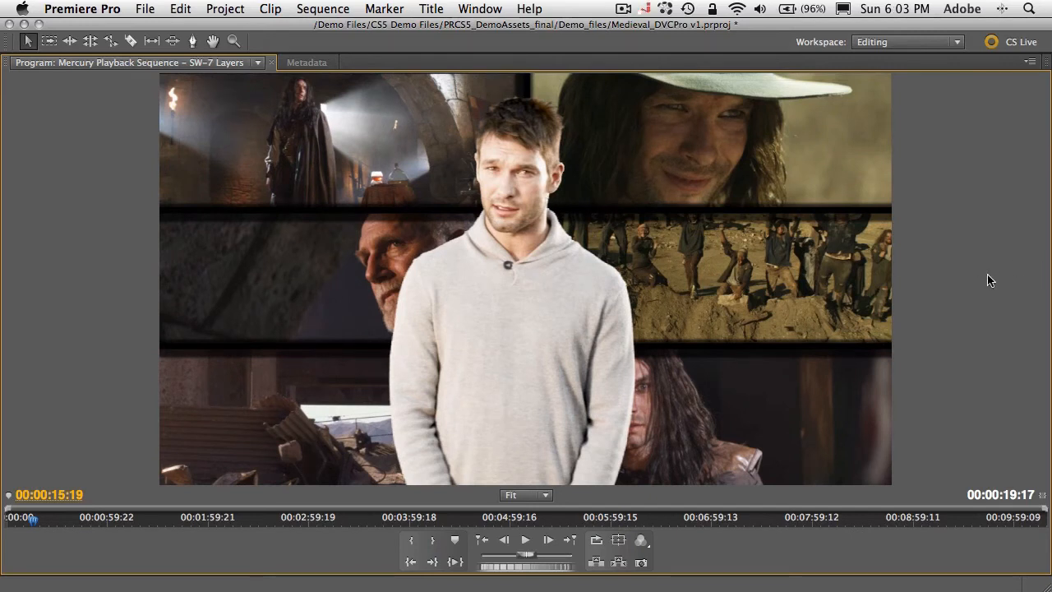
Return the SW-7 Layers sequence to its start and play the presenter composite
left_click(547, 540)
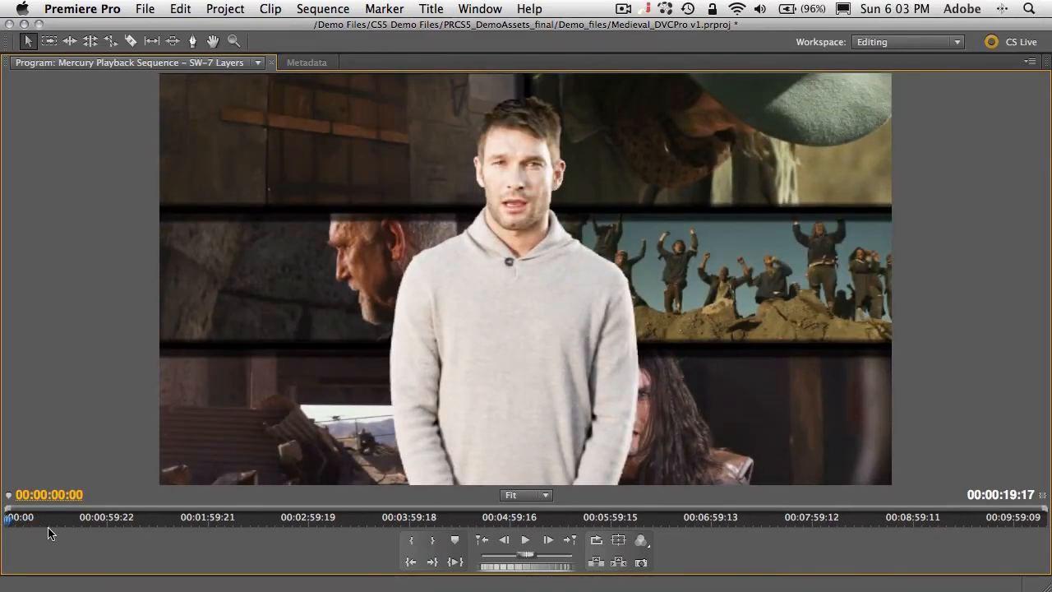
left_click(547, 540)
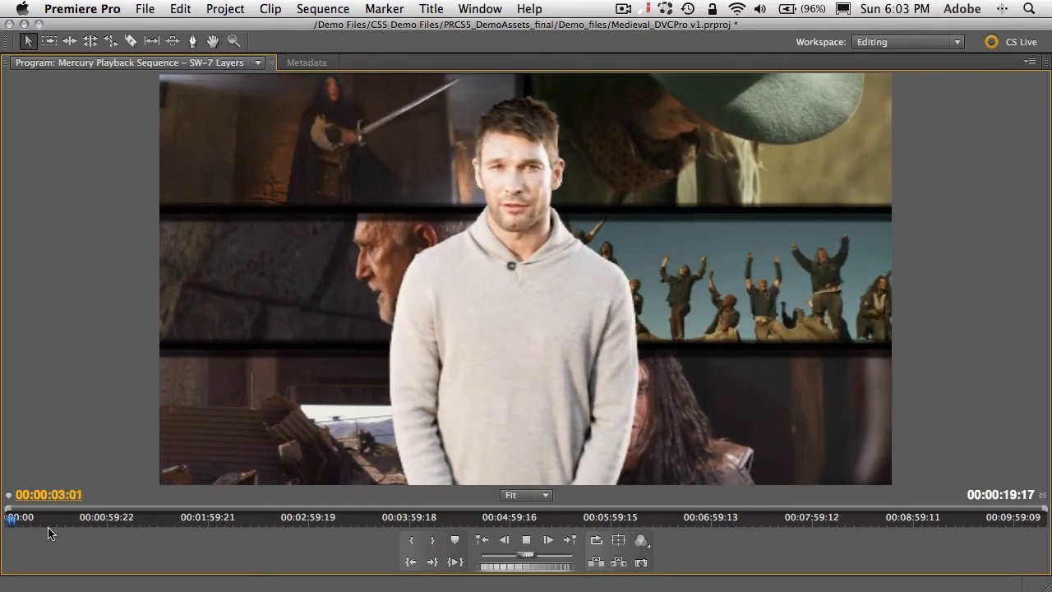
left_click(547, 540)
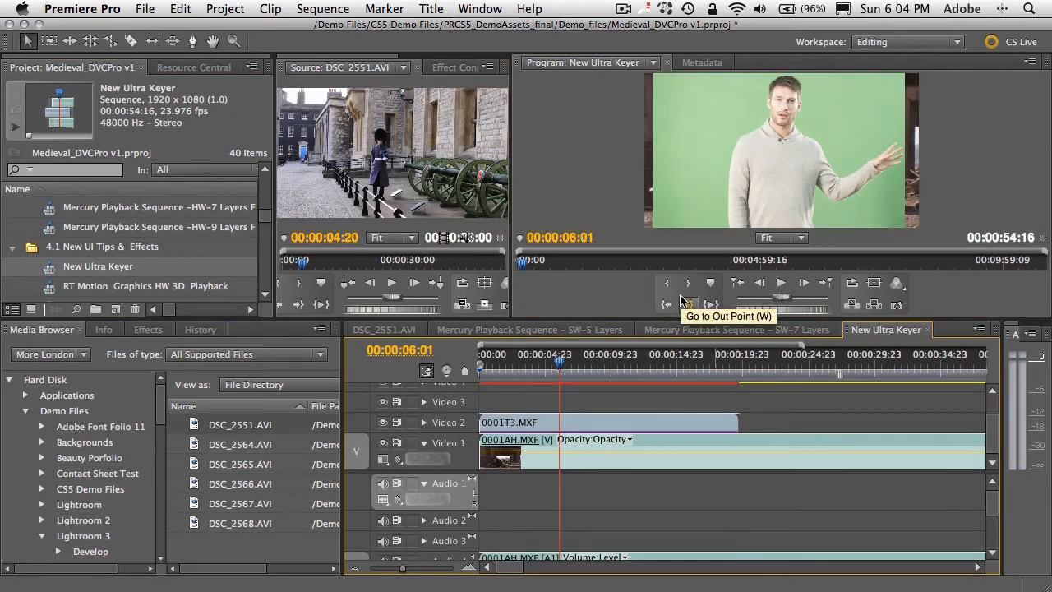
mouse_move(708, 201)
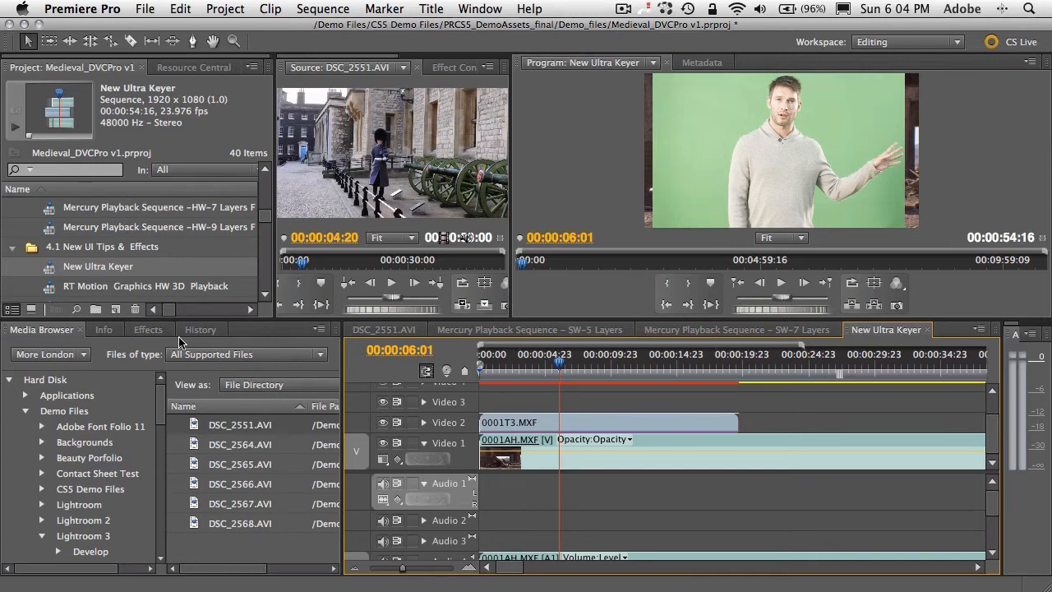
Search the Effects panel for 'ultr' to find Video Effects > Keying > Ultra Key
left_click(148, 329)
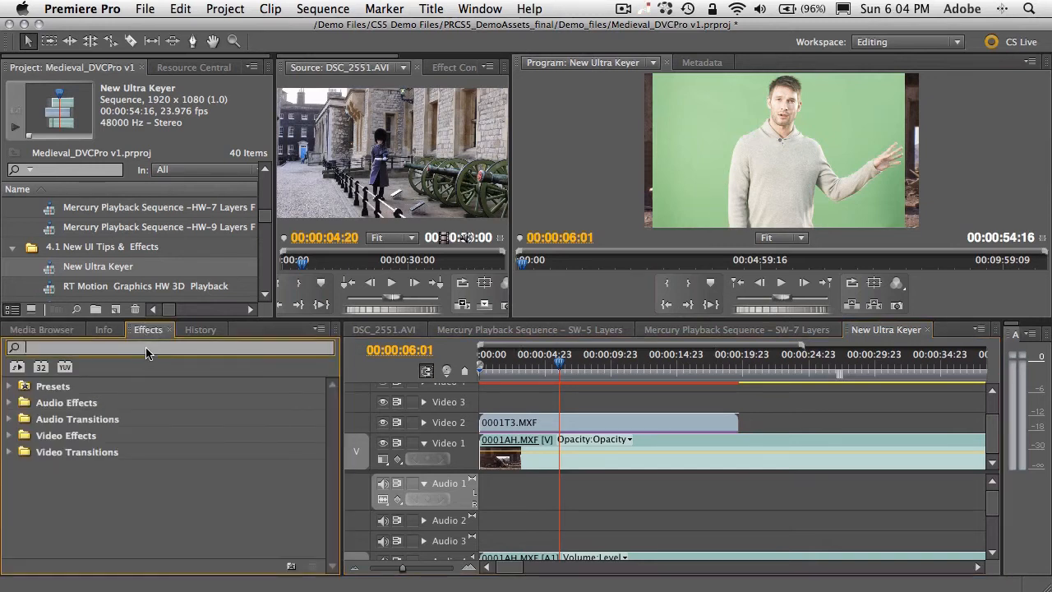
type("ultra")
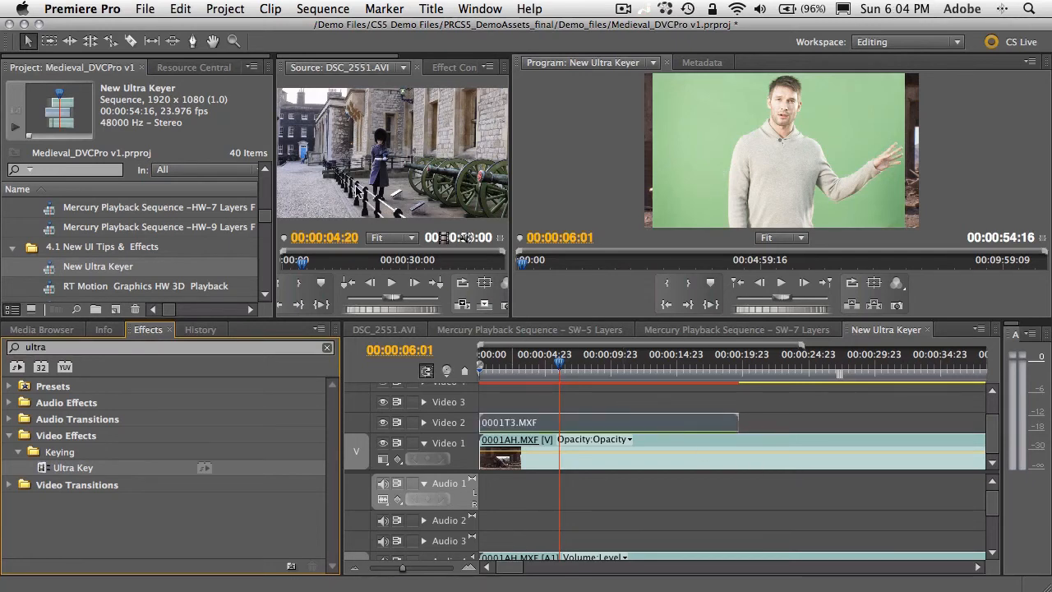
Expand Ultra Key's Matte Generation settings and raise Tolerance to 100
left_click(457, 66)
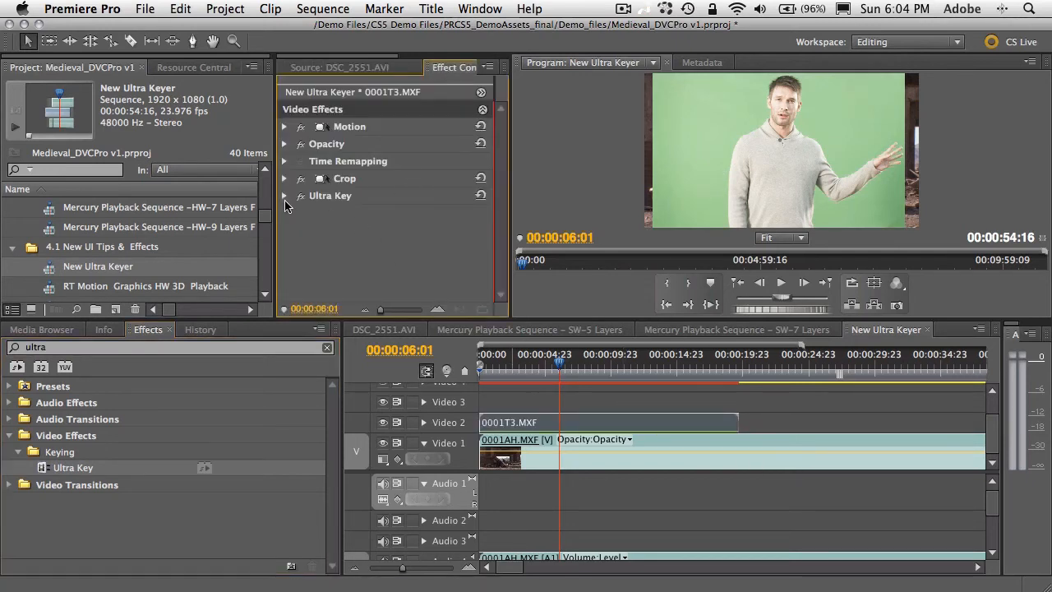
left_click(284, 196)
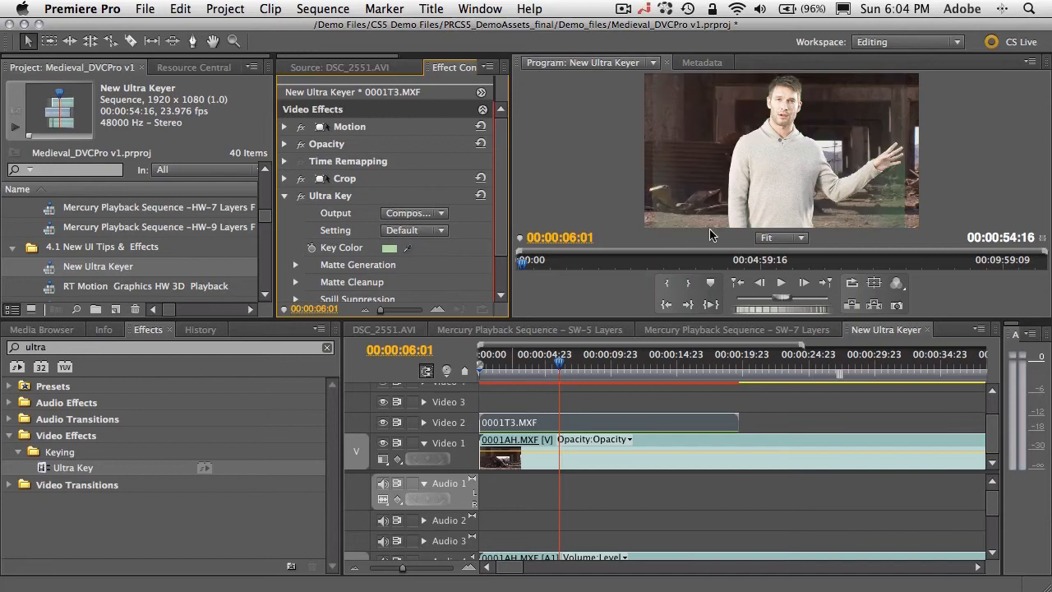
left_click(295, 264)
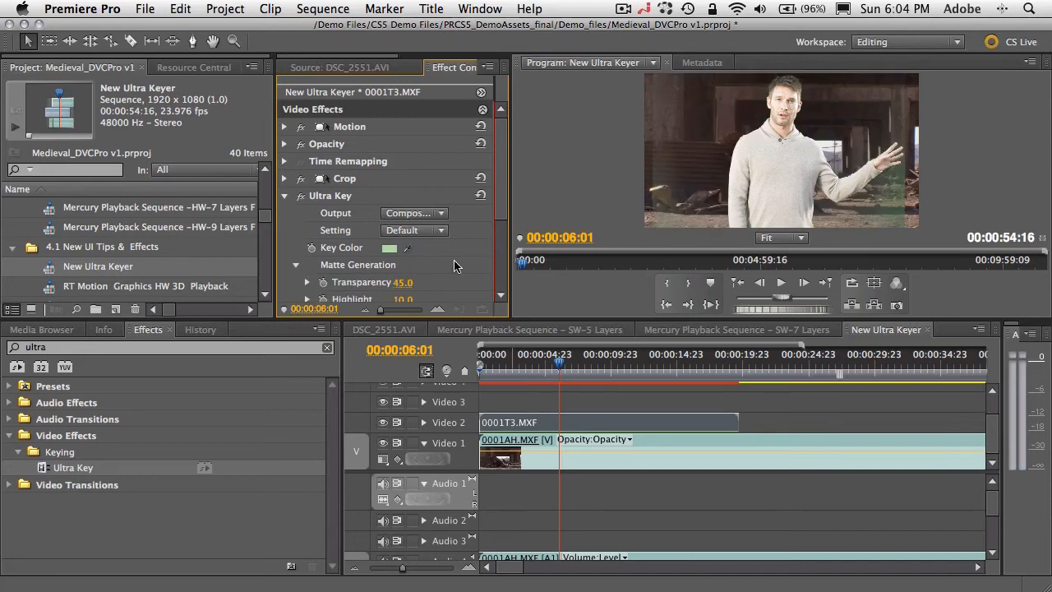
scroll("down", 3)
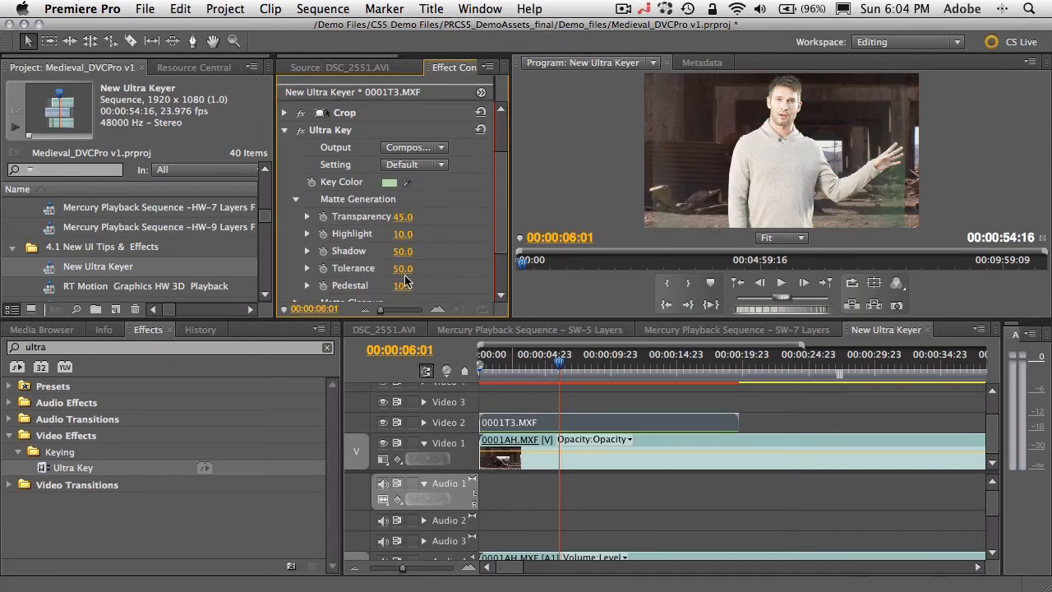
left_click_drag(402, 268, 428, 268)
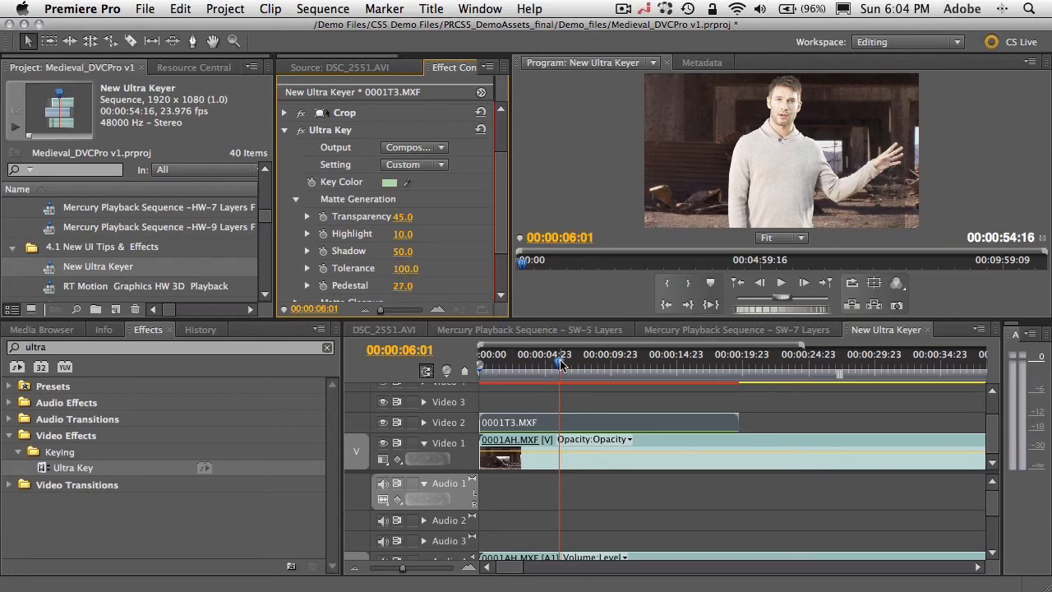
Raise Pedestal to 45, scrubbing around seven to eight seconds to check the key edges
left_click_drag(561, 365, 545, 366)
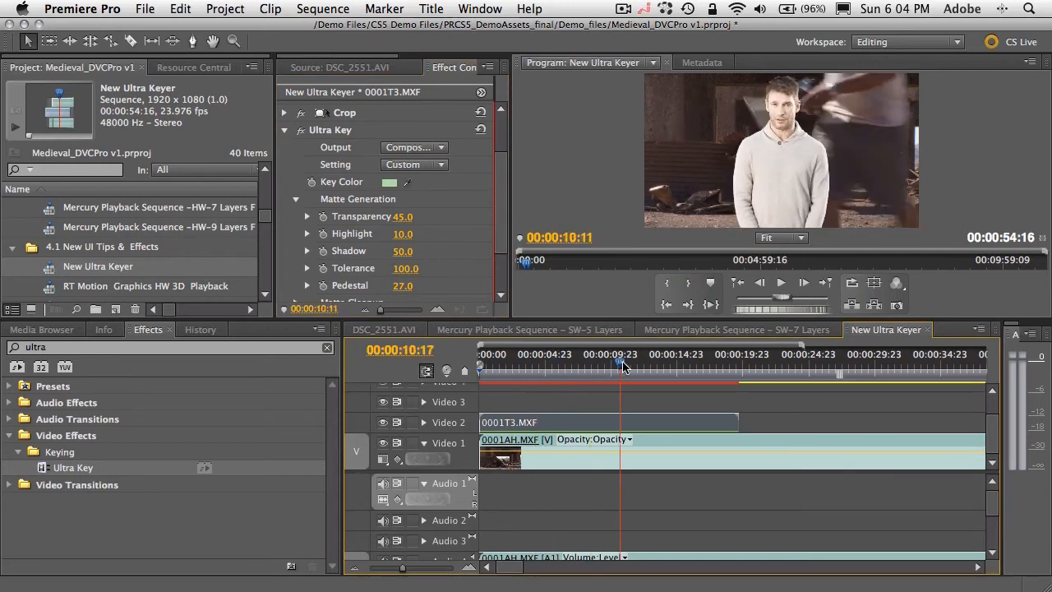
left_click_drag(620, 363, 603, 364)
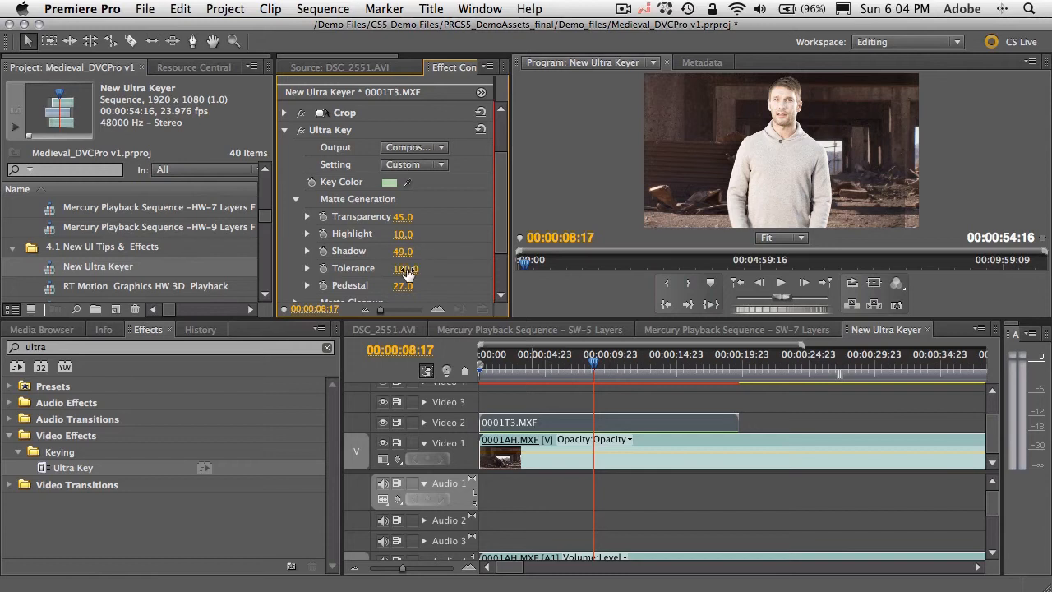
left_click_drag(402, 267, 402, 280)
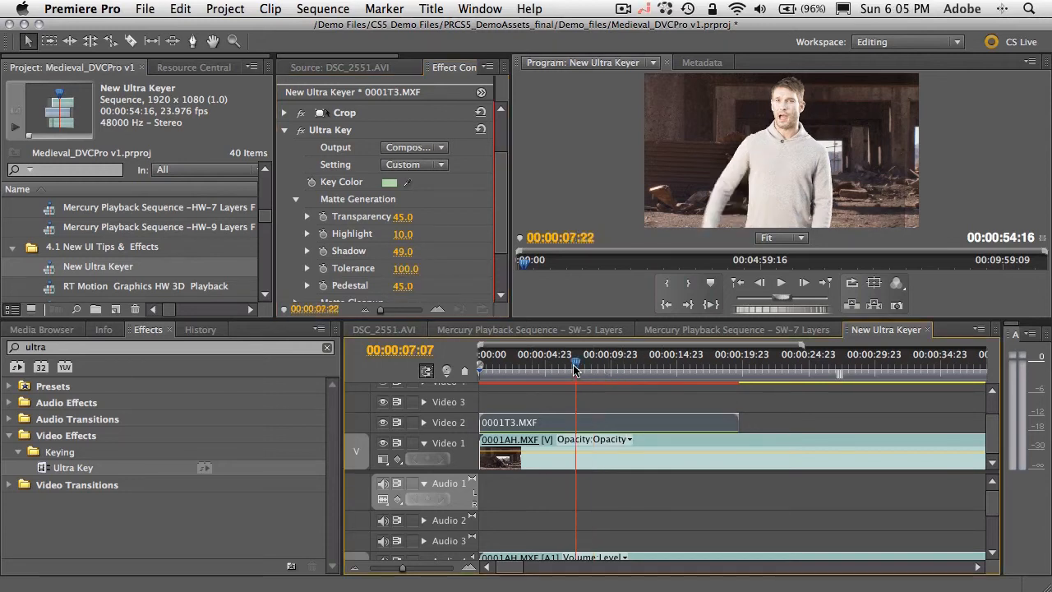
left_click_drag(575, 368, 608, 368)
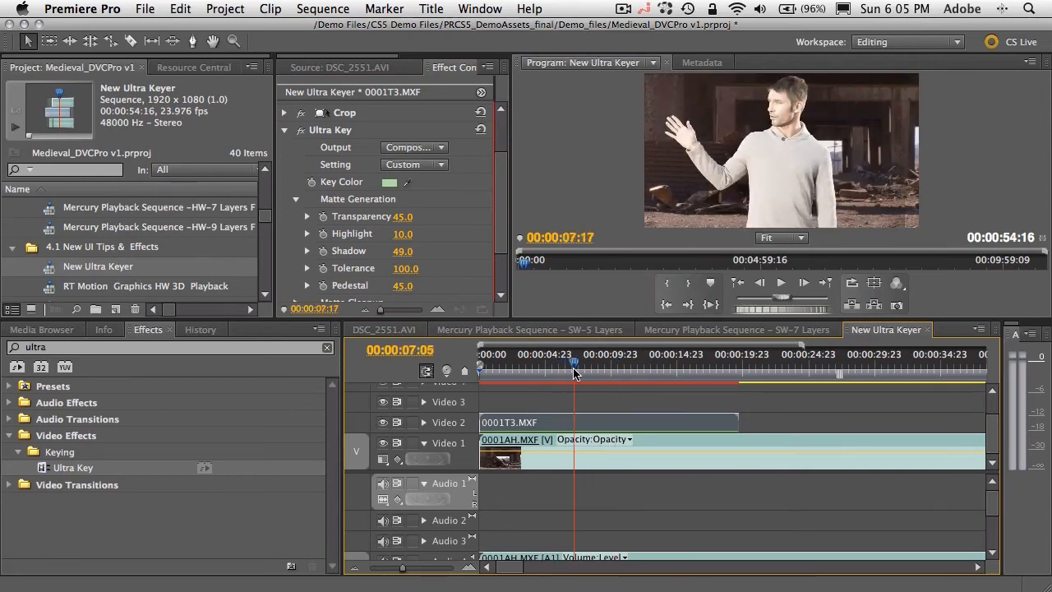
left_click_drag(574, 365, 563, 366)
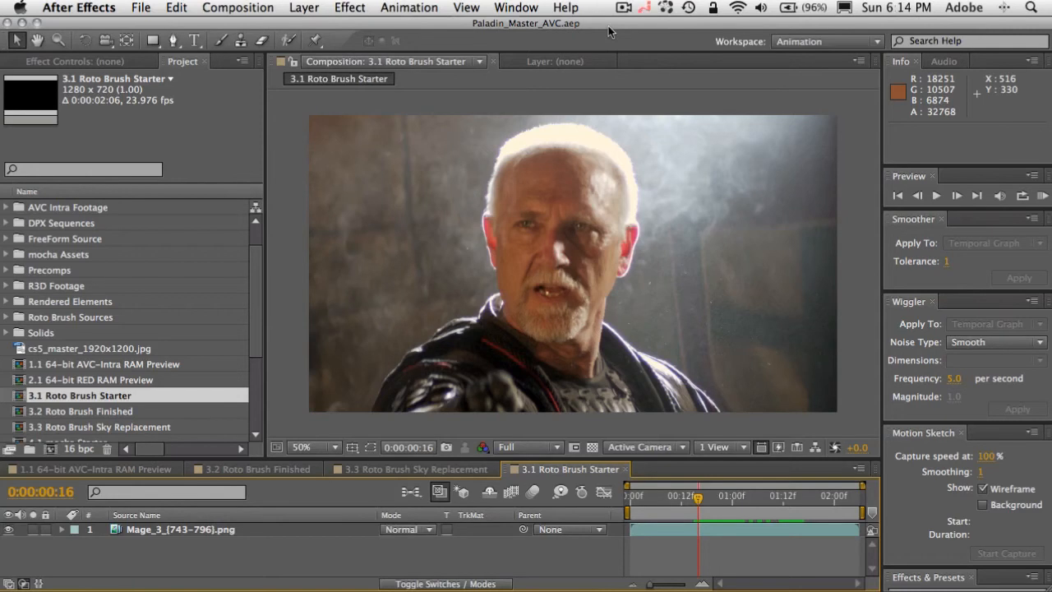
mouse_move(563, 182)
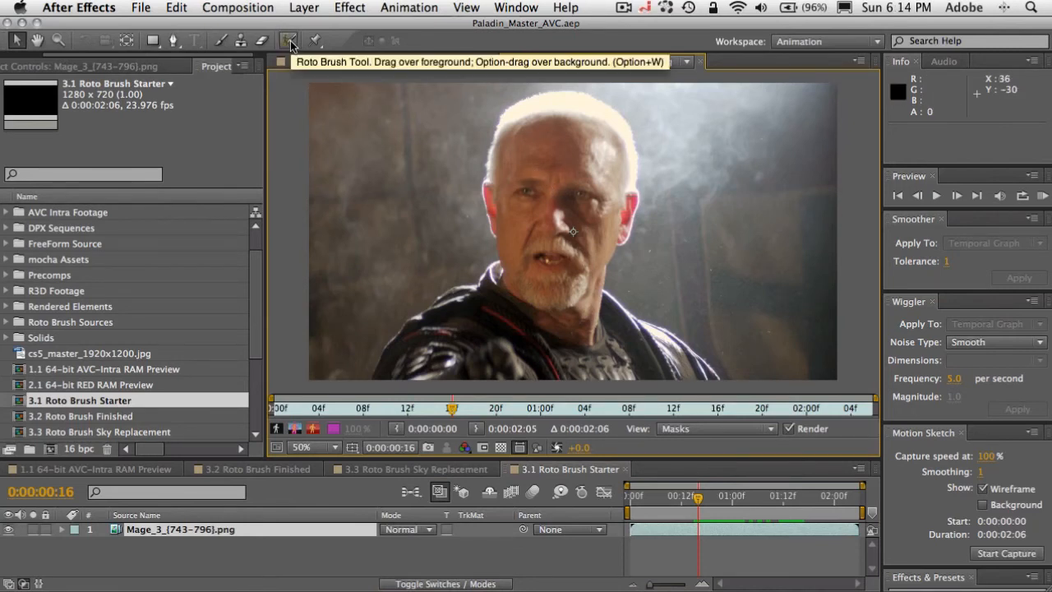
Paint a Roto Brush foreground stroke over the man in the Mage_3 Layer panel
left_click(511, 201)
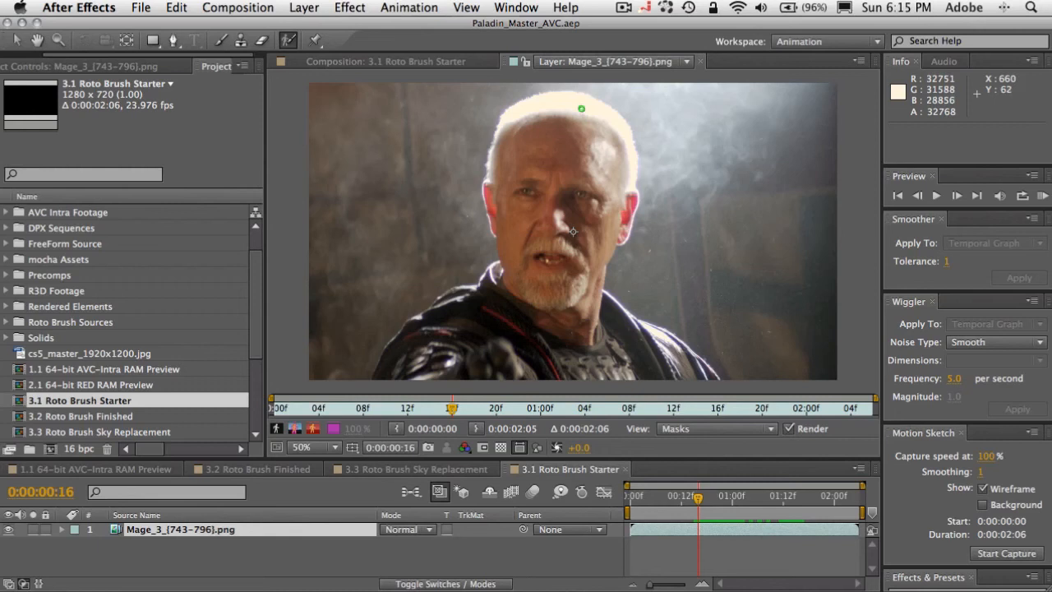
left_click_drag(563, 104, 479, 298)
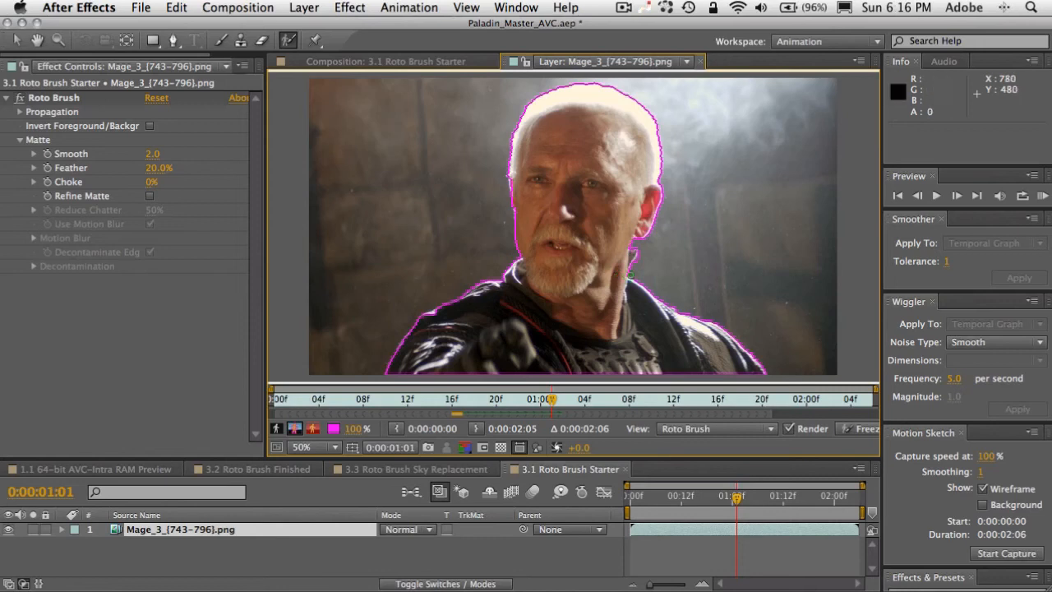
mouse_move(671, 306)
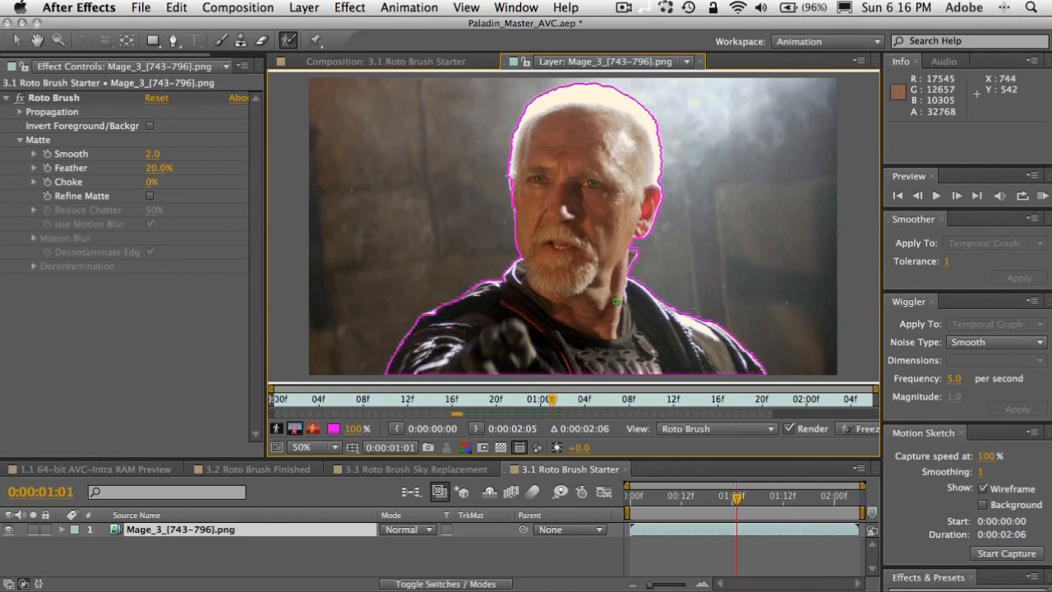
mouse_move(156, 205)
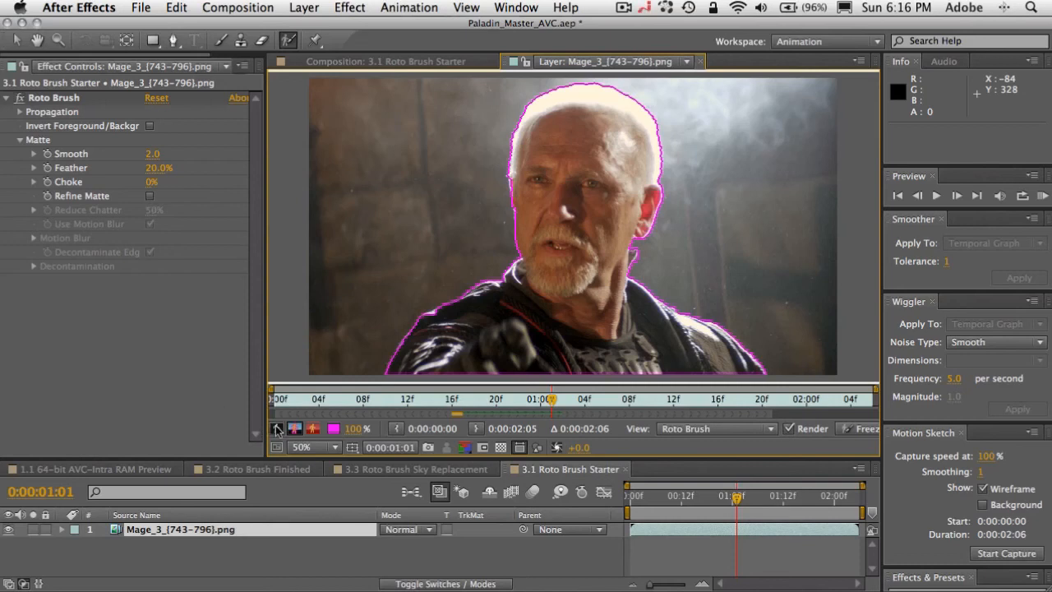
Toggle the Layer panel to alpha view and enable Refine Matte in Effect Controls
left_click(277, 428)
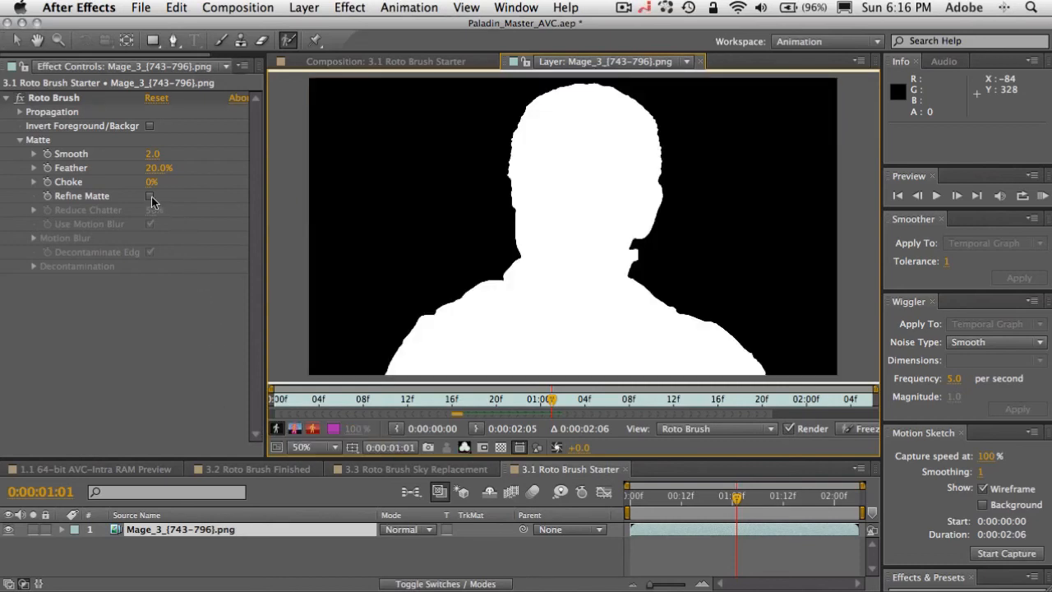
left_click(151, 195)
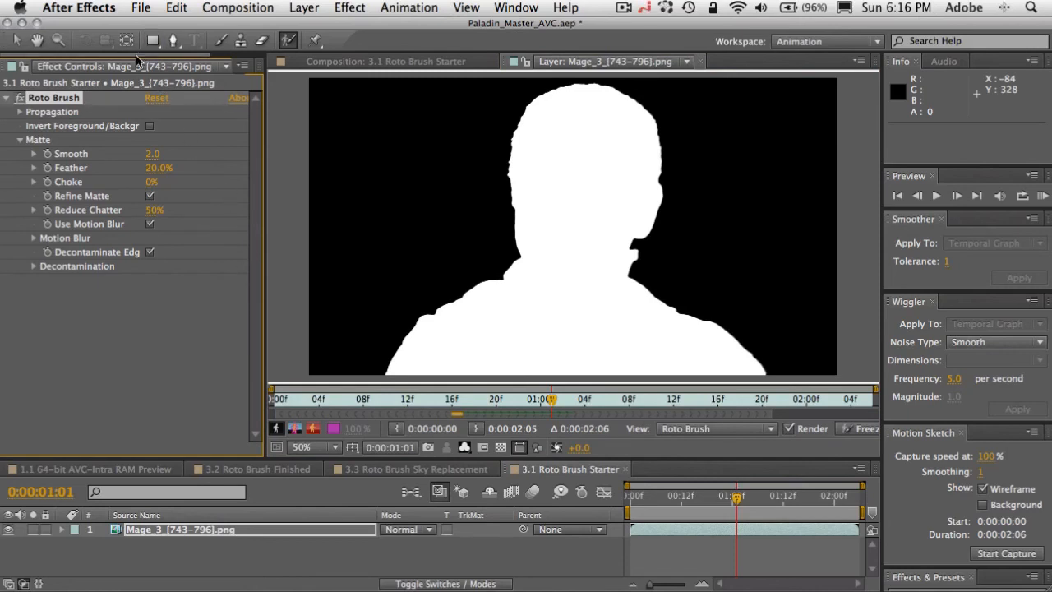
left_click(203, 65)
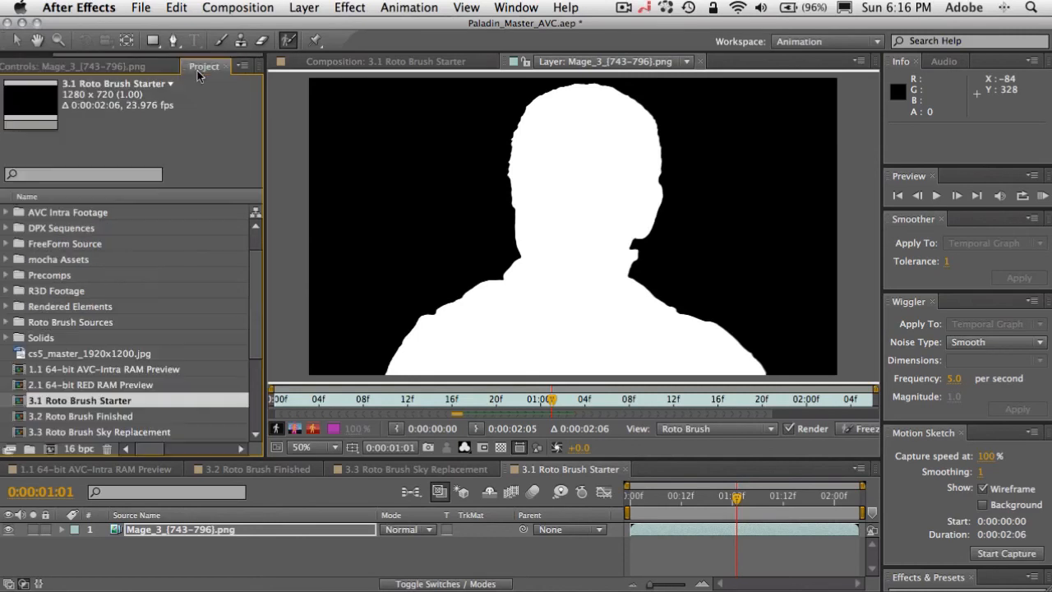
Open the 3.2 Roto Brush Finished composition from the Project panel
left_click(80, 414)
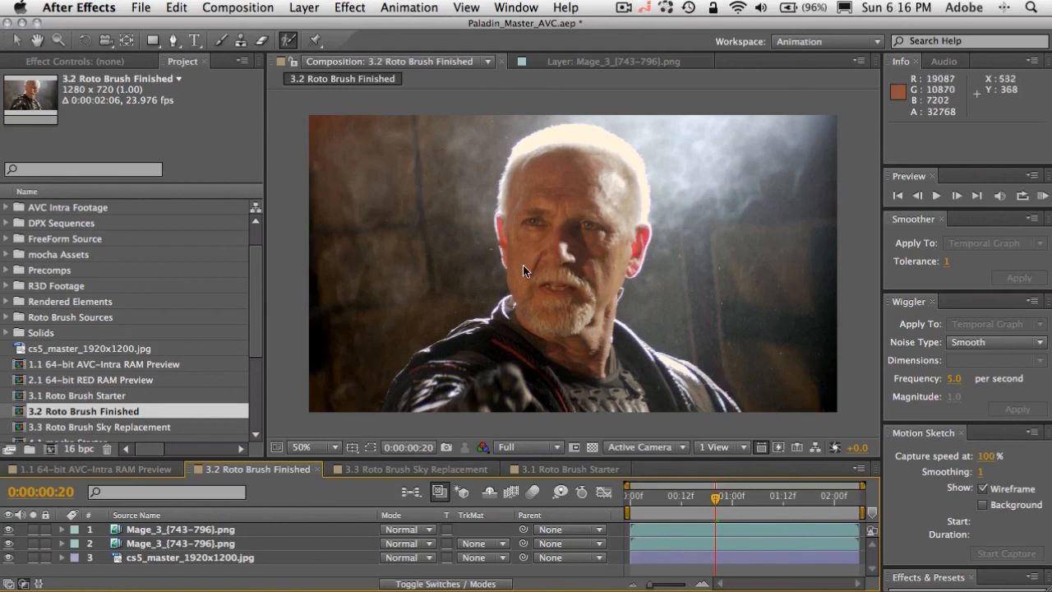
mouse_move(633, 359)
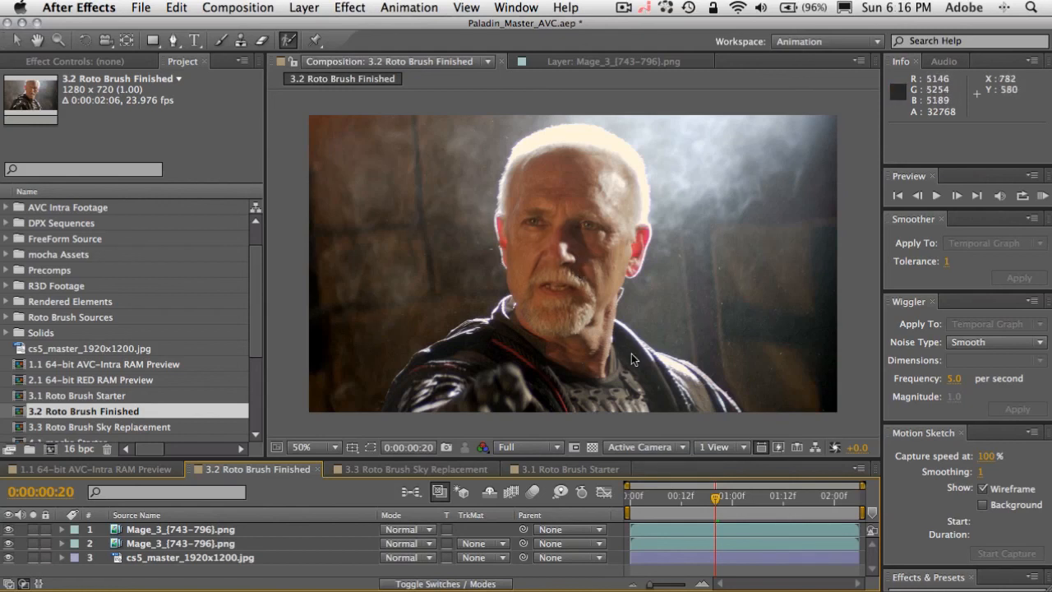